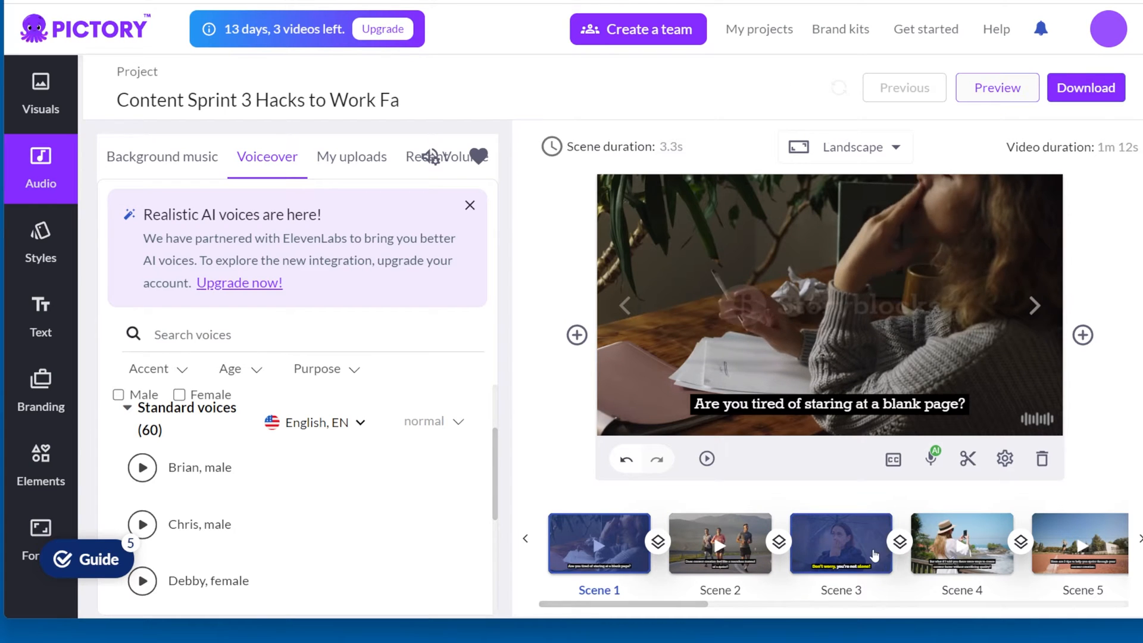
Step: Preview the Content Sprint video, then close the preview
left_click(997, 87)
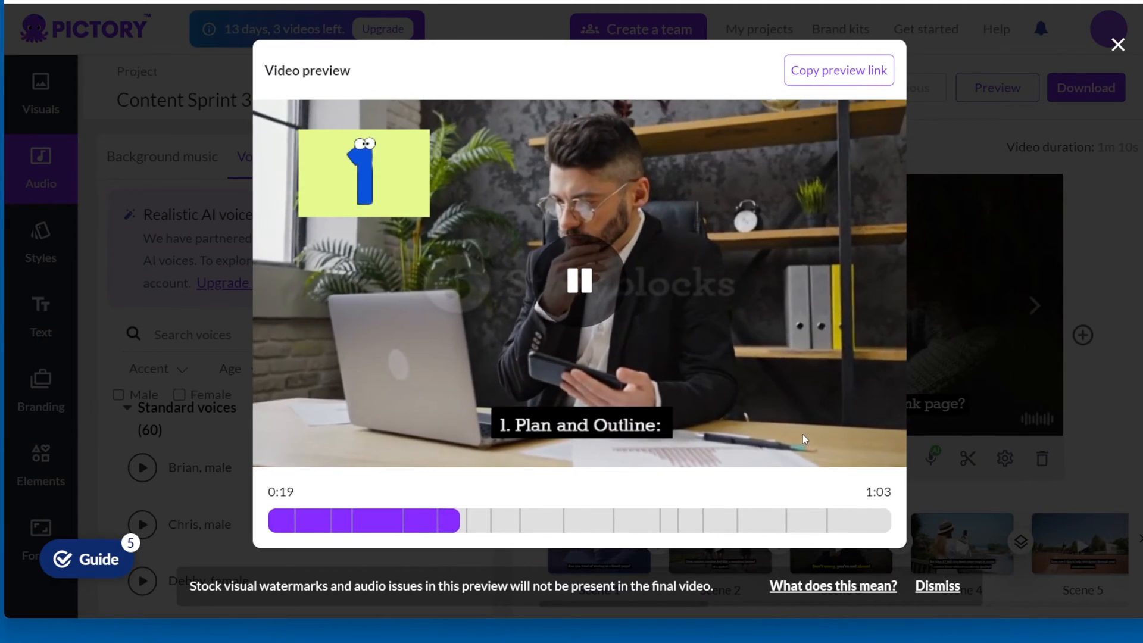
left_click(1117, 45)
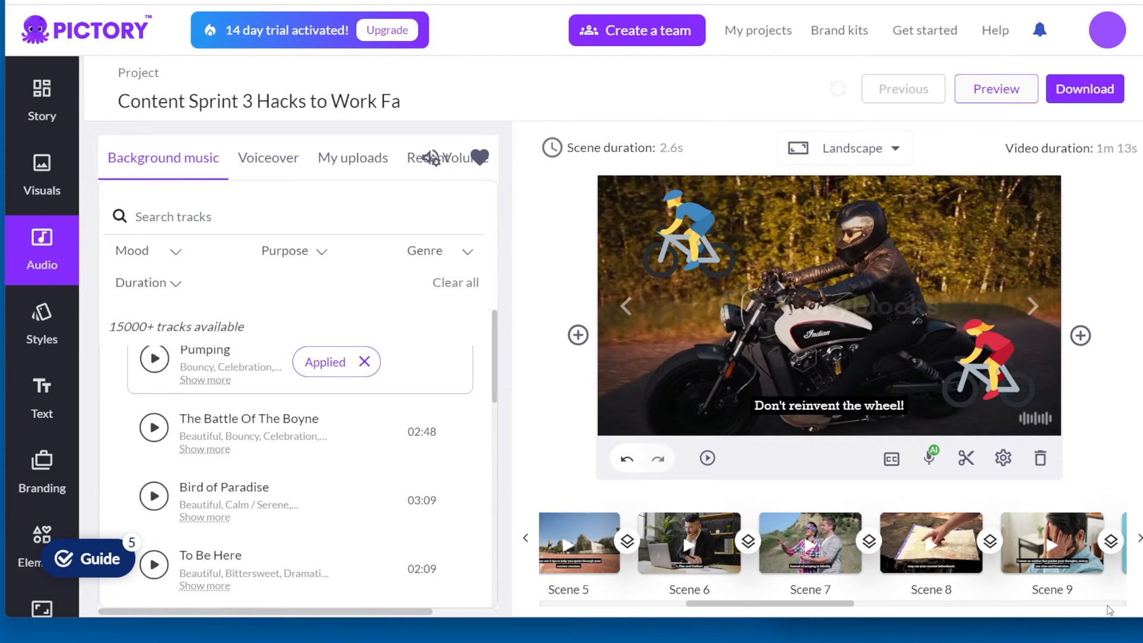
mouse_move(42, 178)
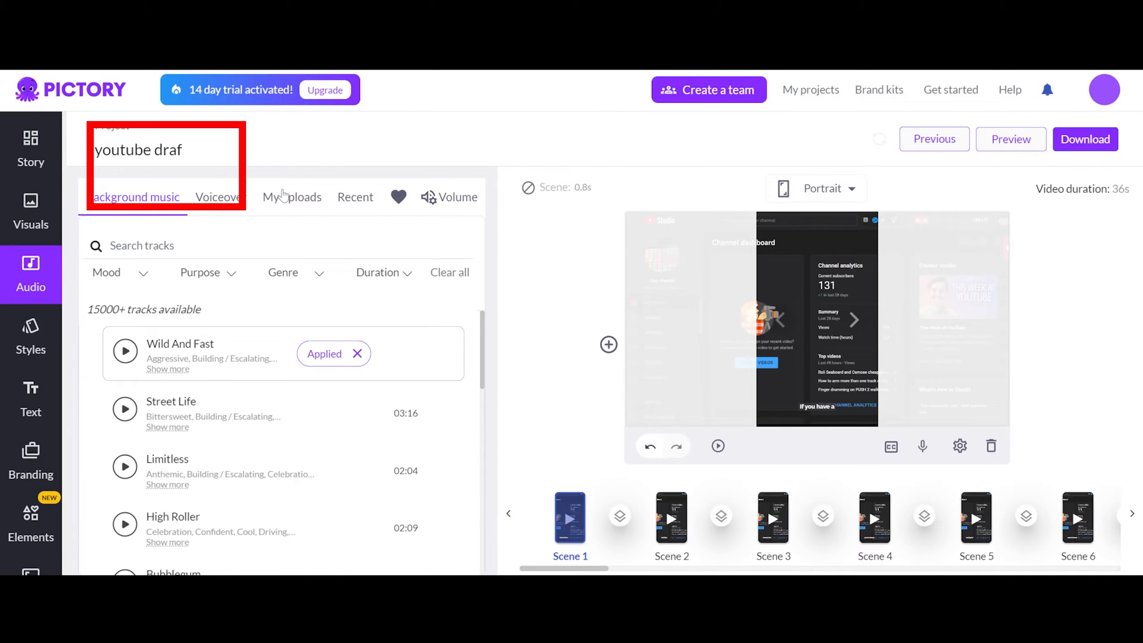
Step: Browse the Purpose and Mood filter options for background music
left_click(292, 197)
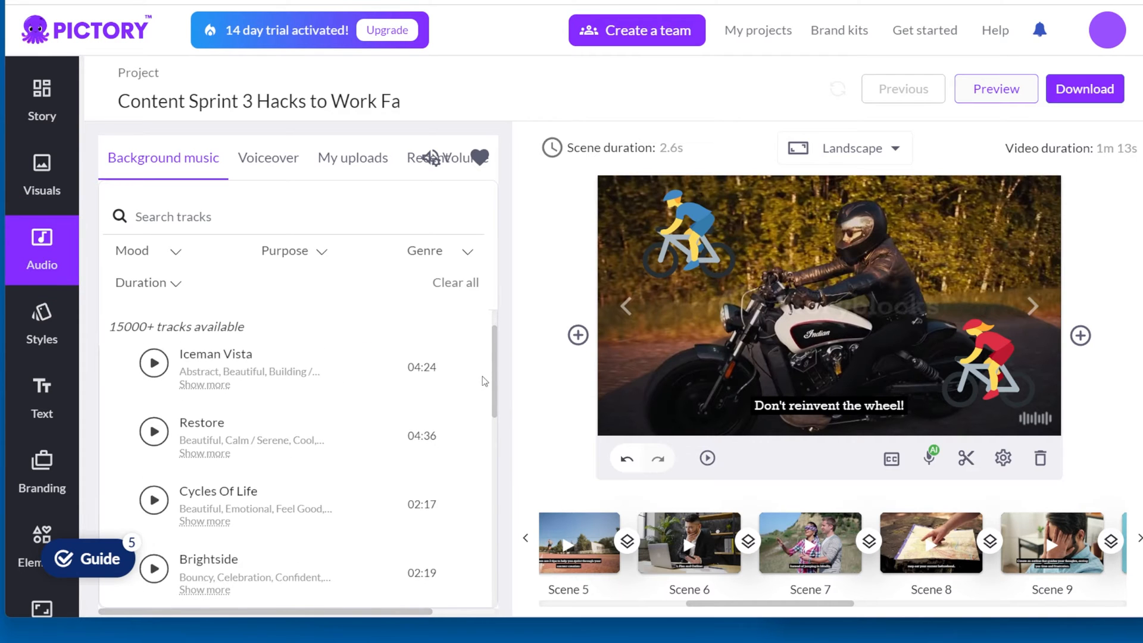
scroll("down", 3)
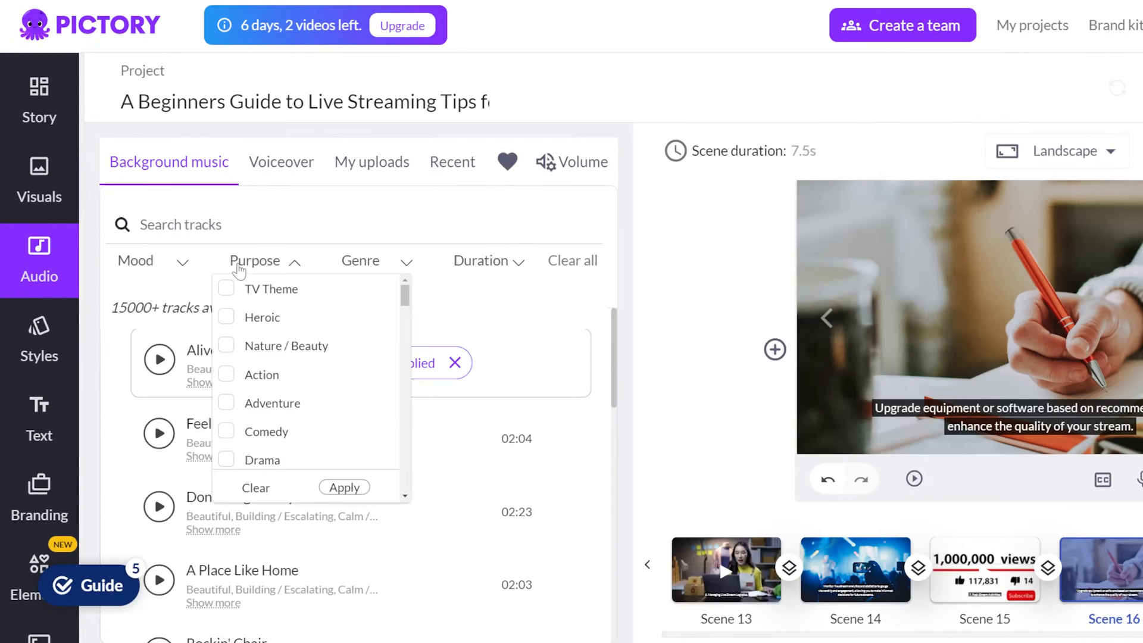
scroll("down", 3)
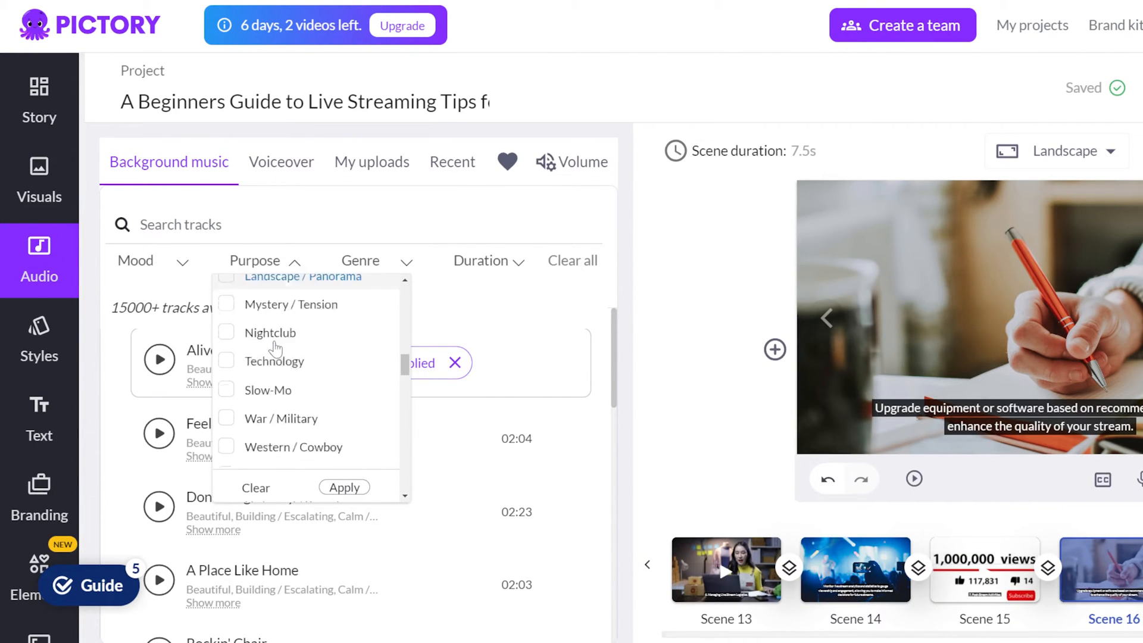
left_click(135, 260)
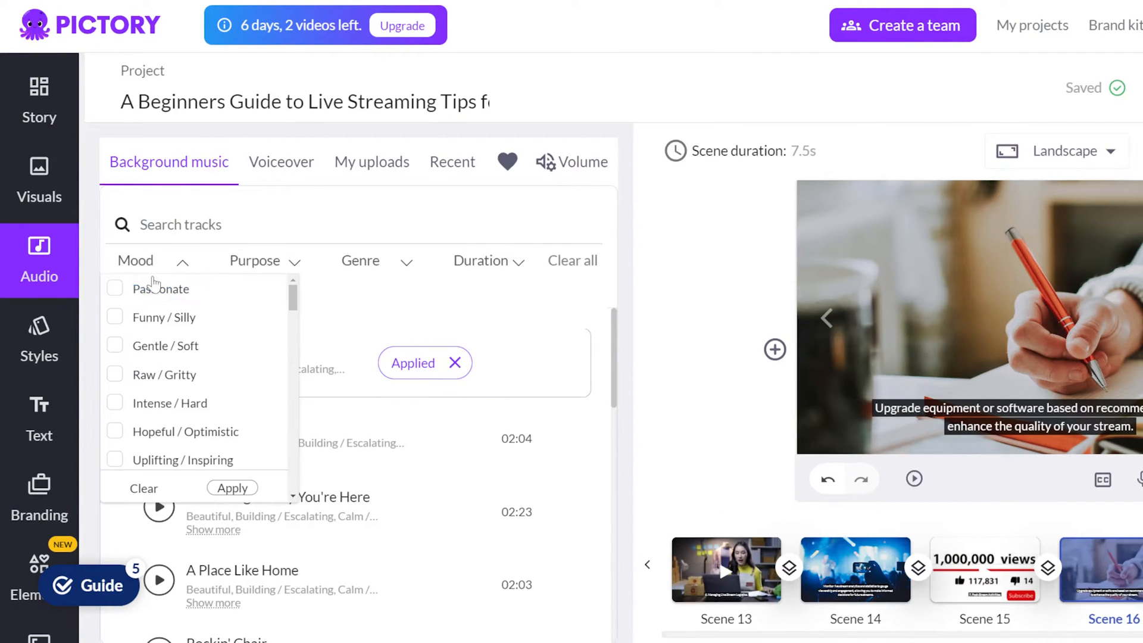
scroll("down", 3)
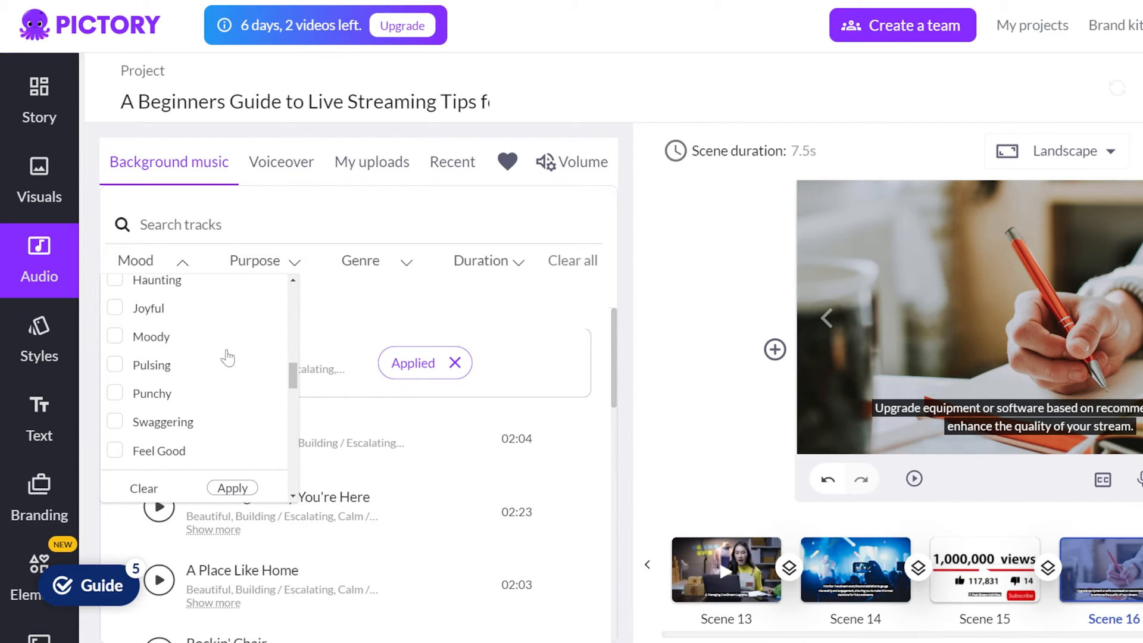
scroll("down", 3)
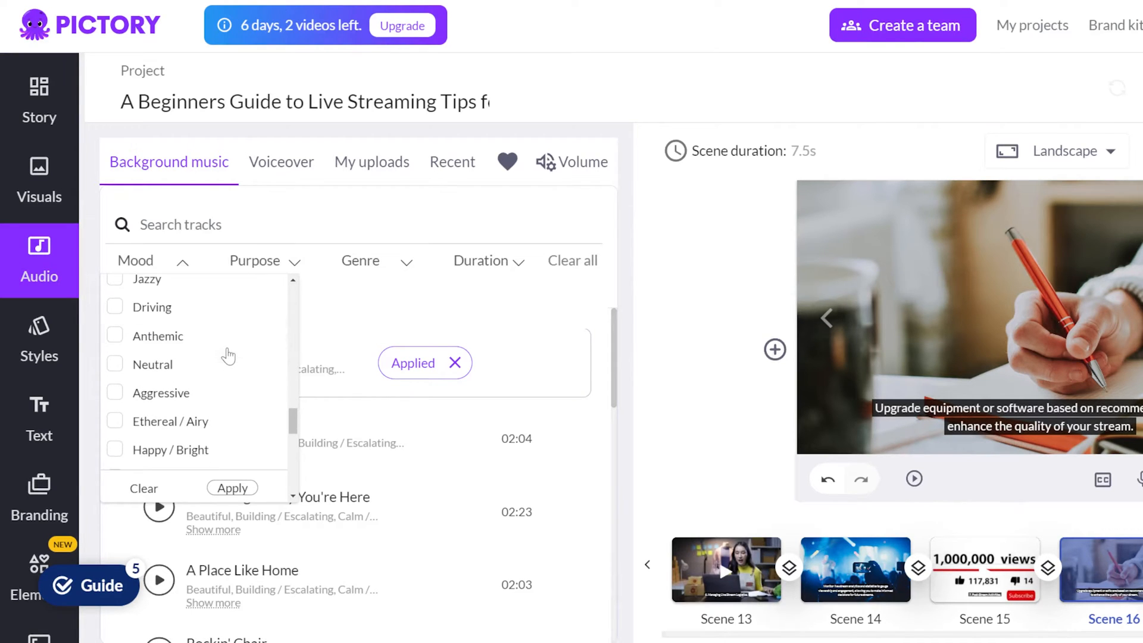
Step: Open the Duration filter and drag the track duration slider to 15 minutes and back
left_click(481, 260)
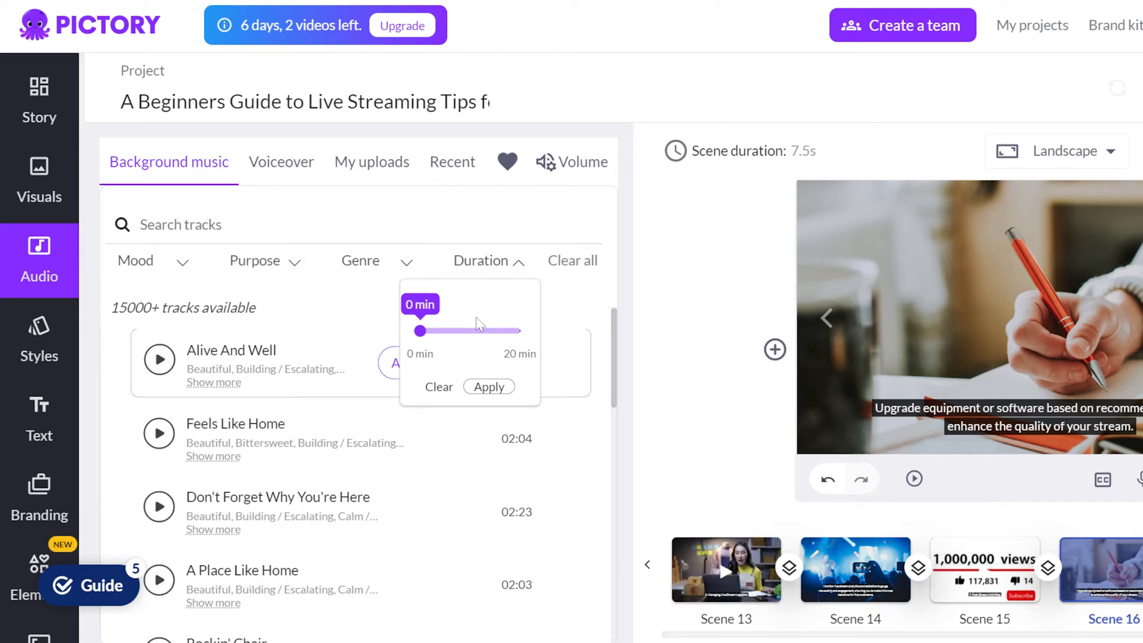
left_click_drag(420, 330, 496, 331)
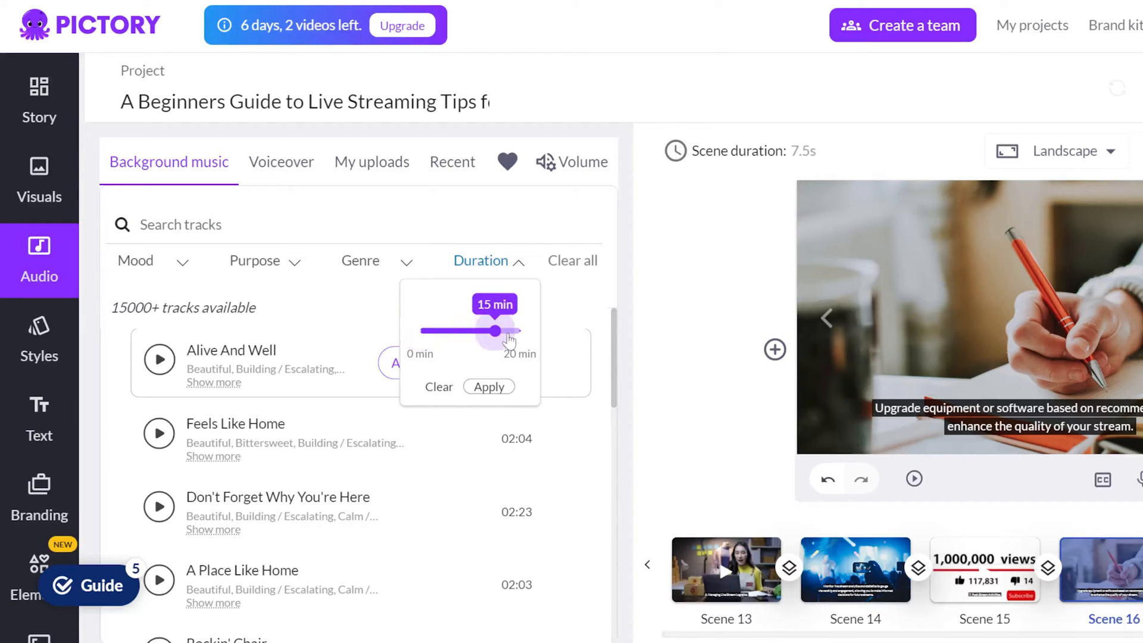
left_click_drag(496, 331, 422, 332)
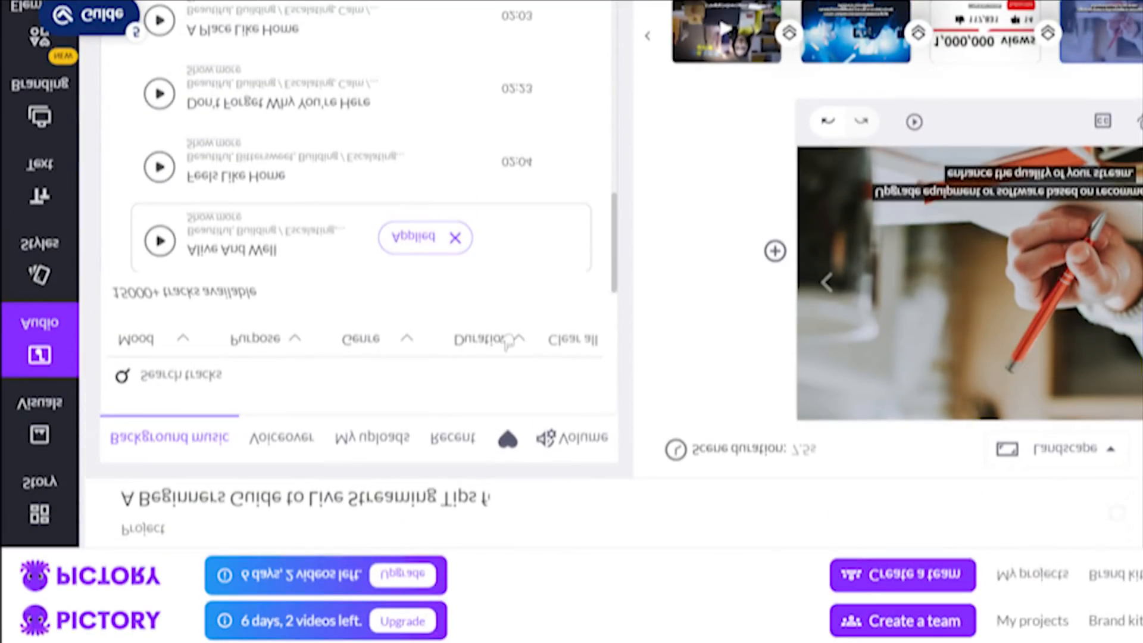
Step: List the standard voiceover voices and play the Alice voice sample
left_click(280, 162)
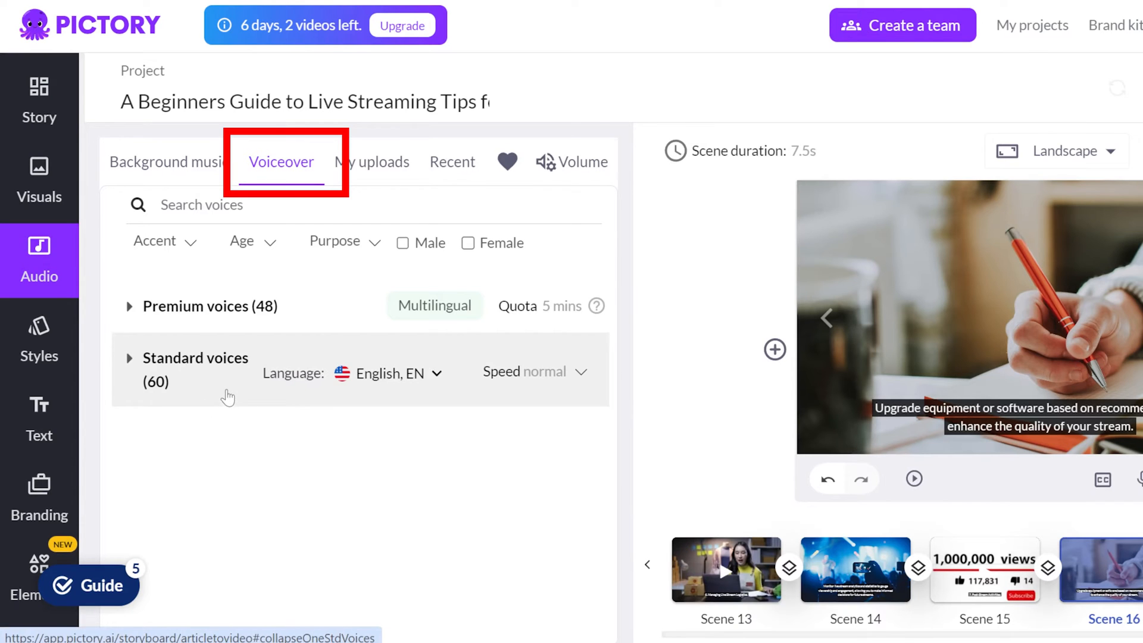
left_click(195, 358)
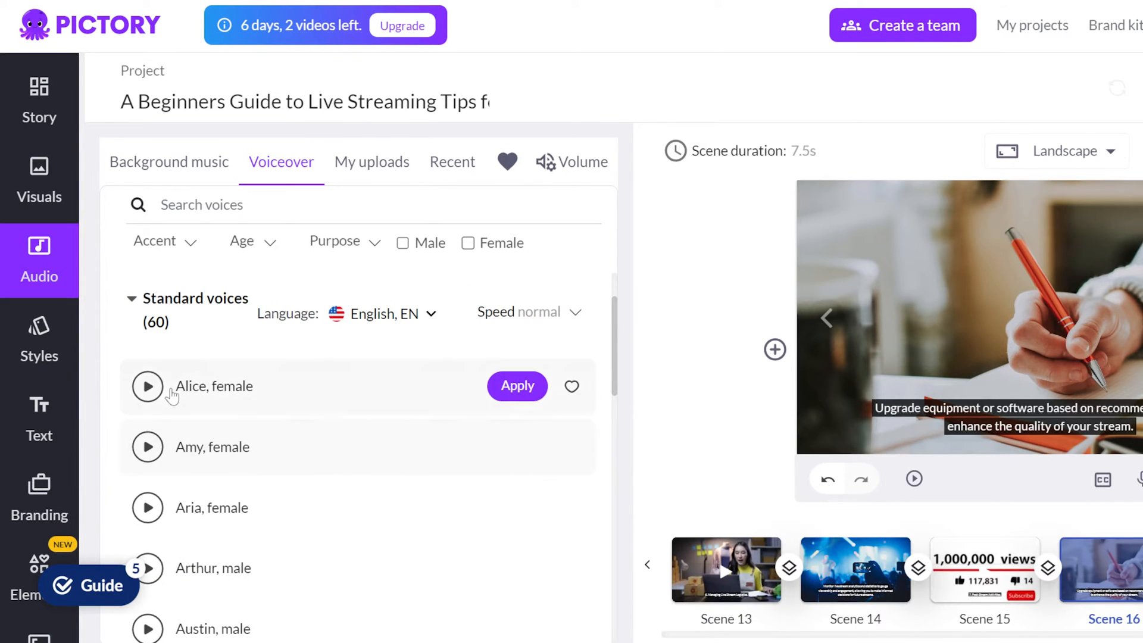
left_click(147, 386)
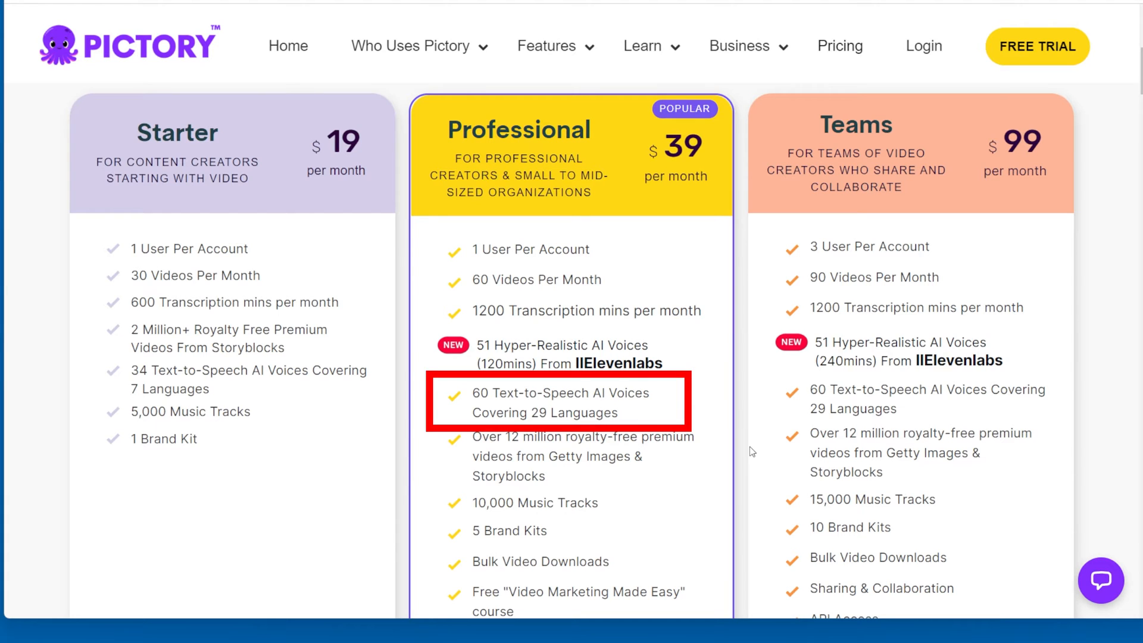
Step: Open the Help Center article on languages supported for voiceovers
left_click(556, 403)
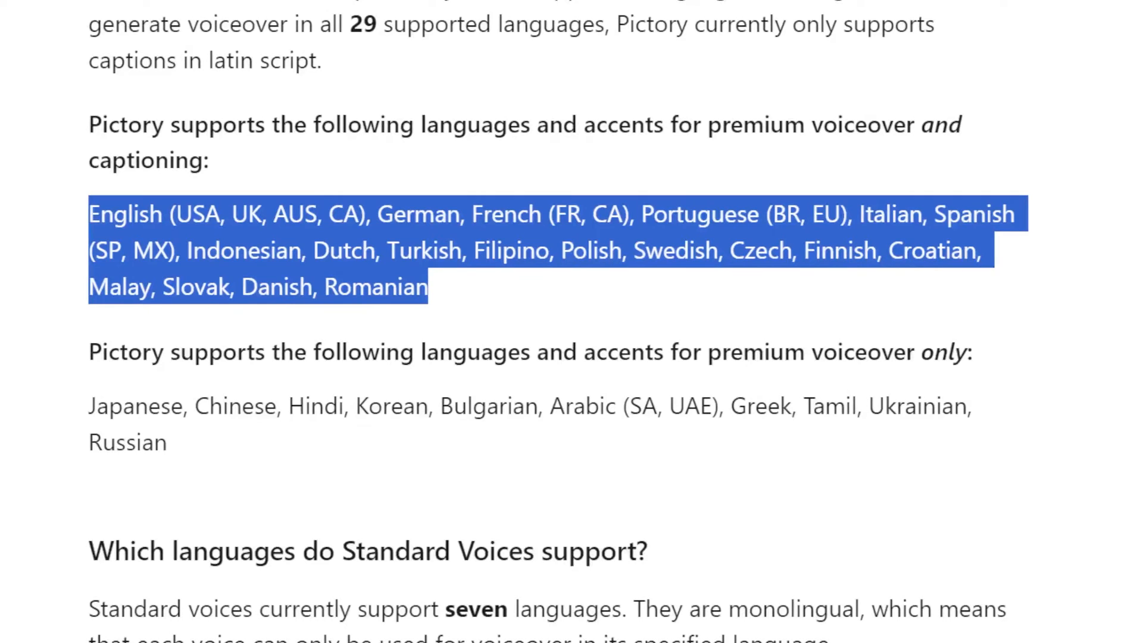
mouse_move(204, 475)
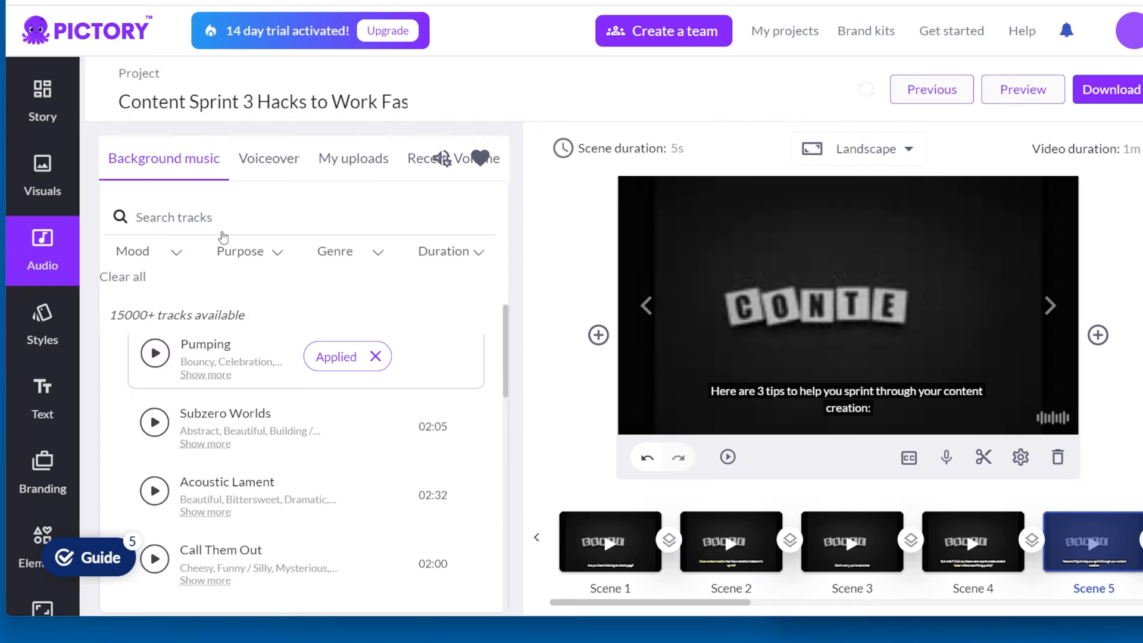
Step: Play the Adison standard voice sample and expand the premium voices list
left_click(269, 158)
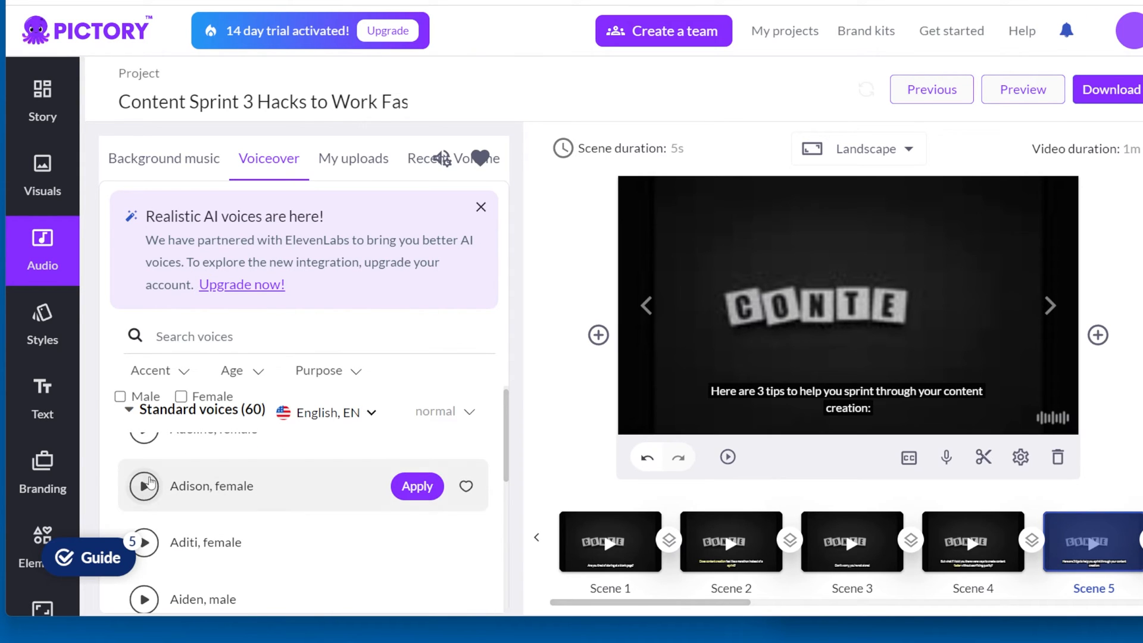
left_click(143, 486)
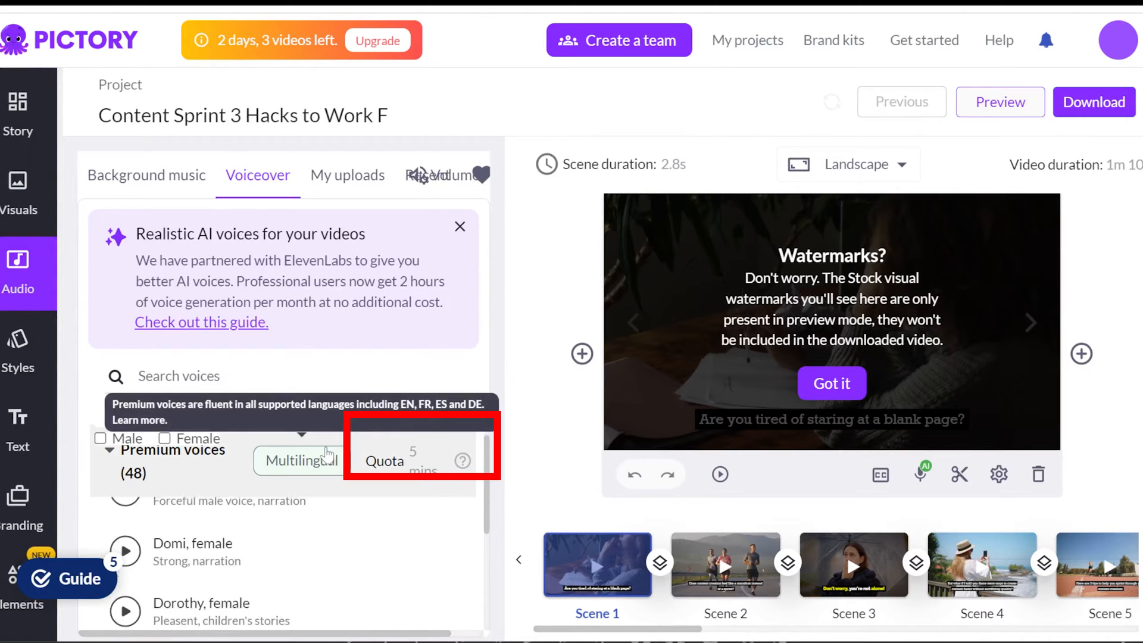
left_click(460, 227)
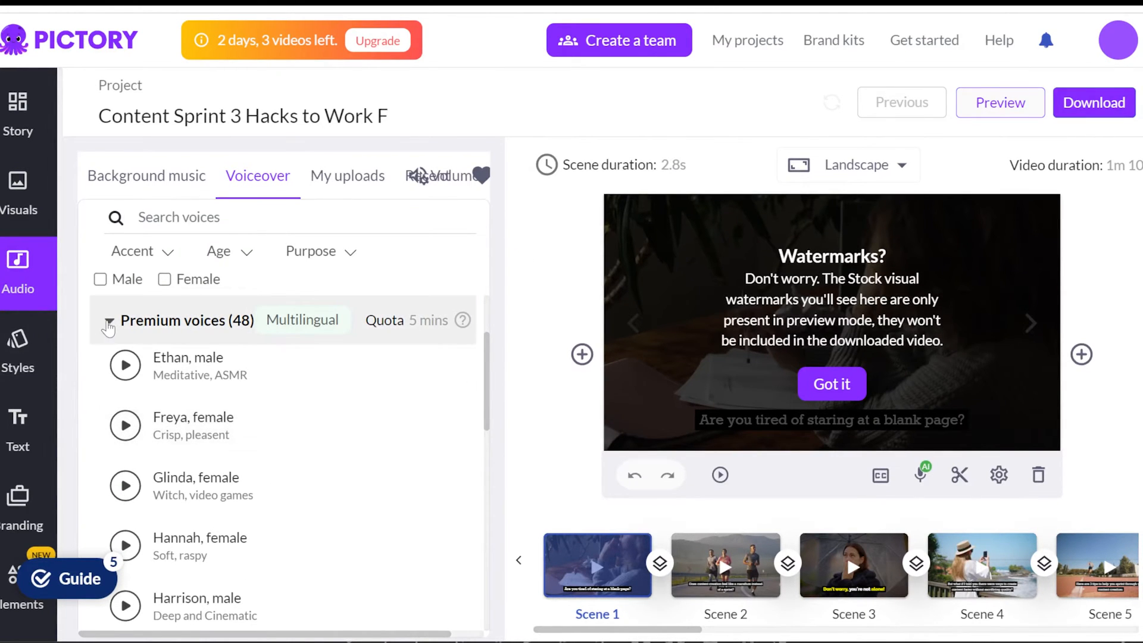
Step: Expand the standard voices and check their available languages in the Language dropdown
left_click(107, 321)
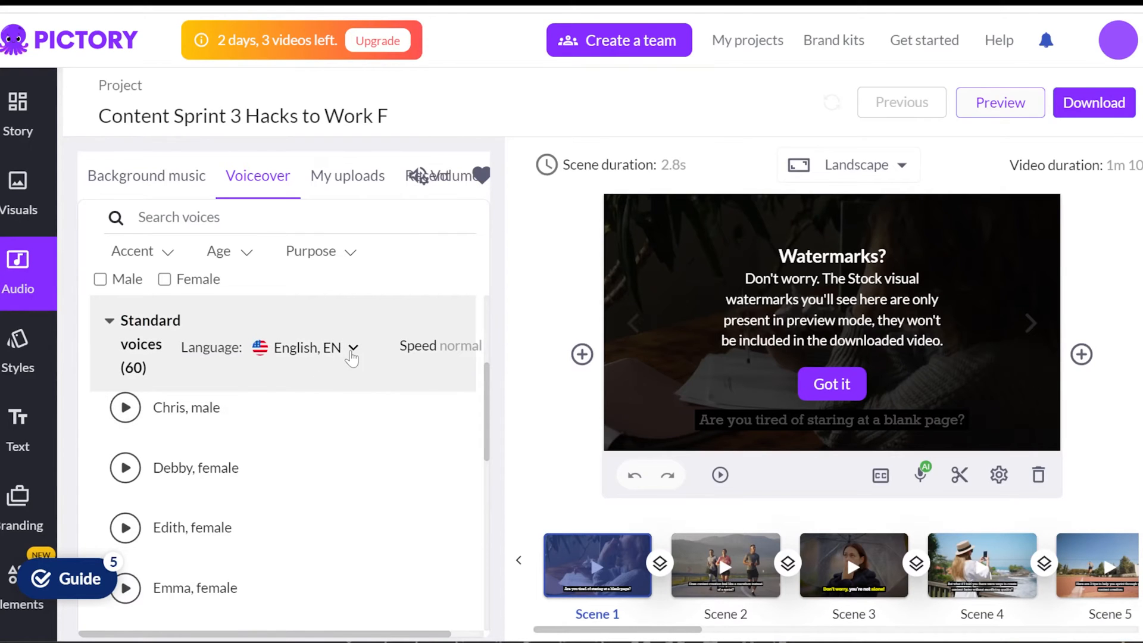
left_click(352, 347)
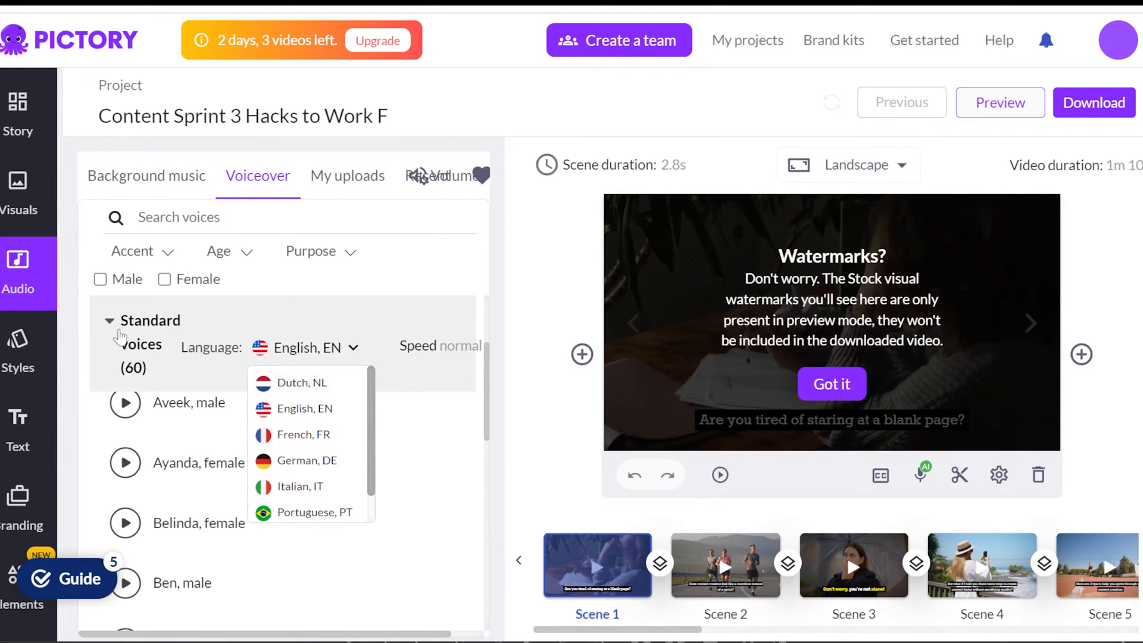
left_click(108, 320)
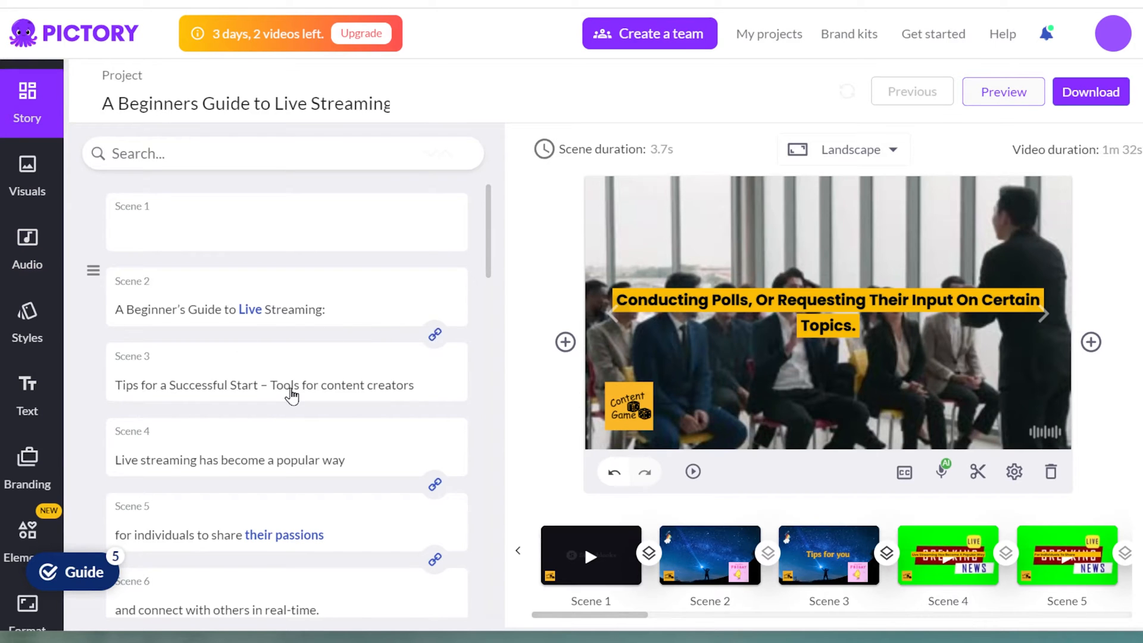
Step: Add a scene 6 heading about connecting with others in real life
left_click(284, 371)
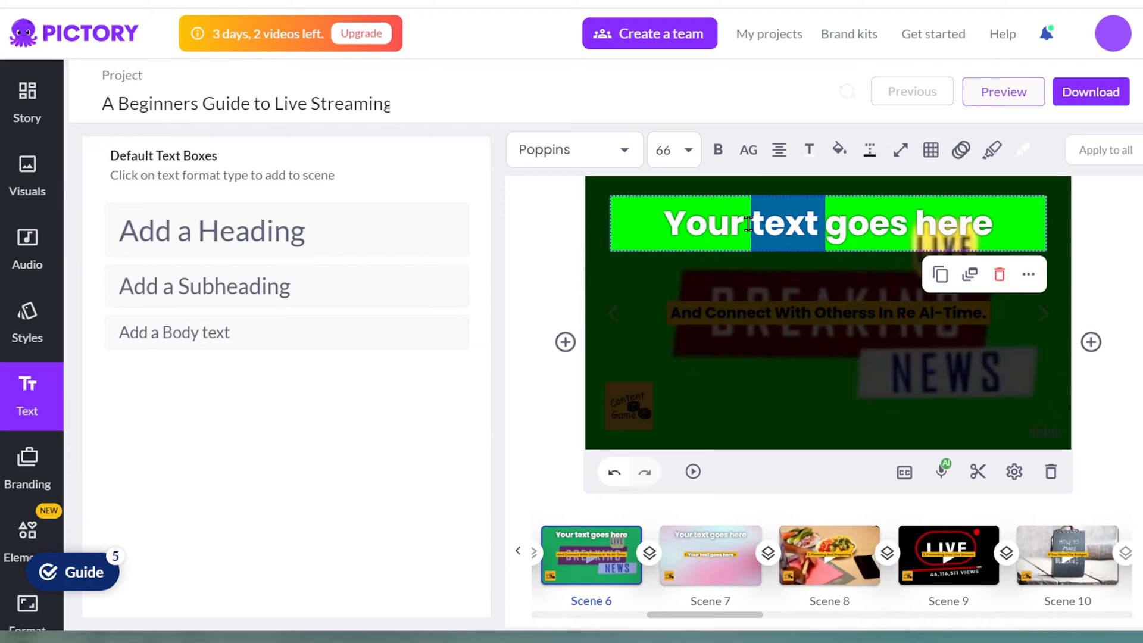
type("and Connect with othersin real life")
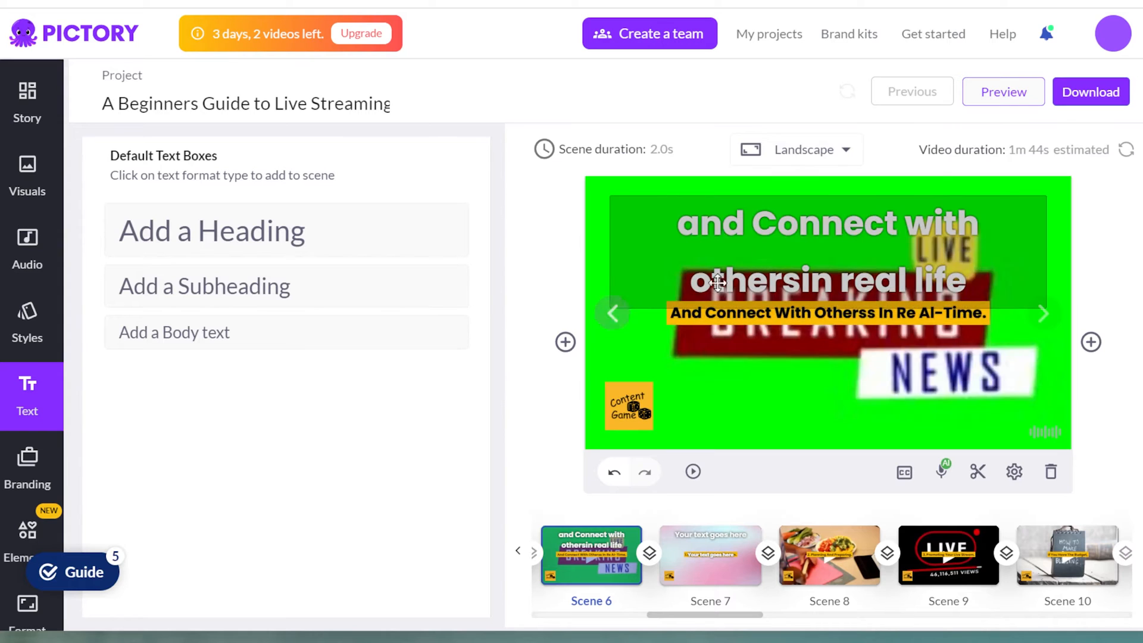
left_click(839, 150)
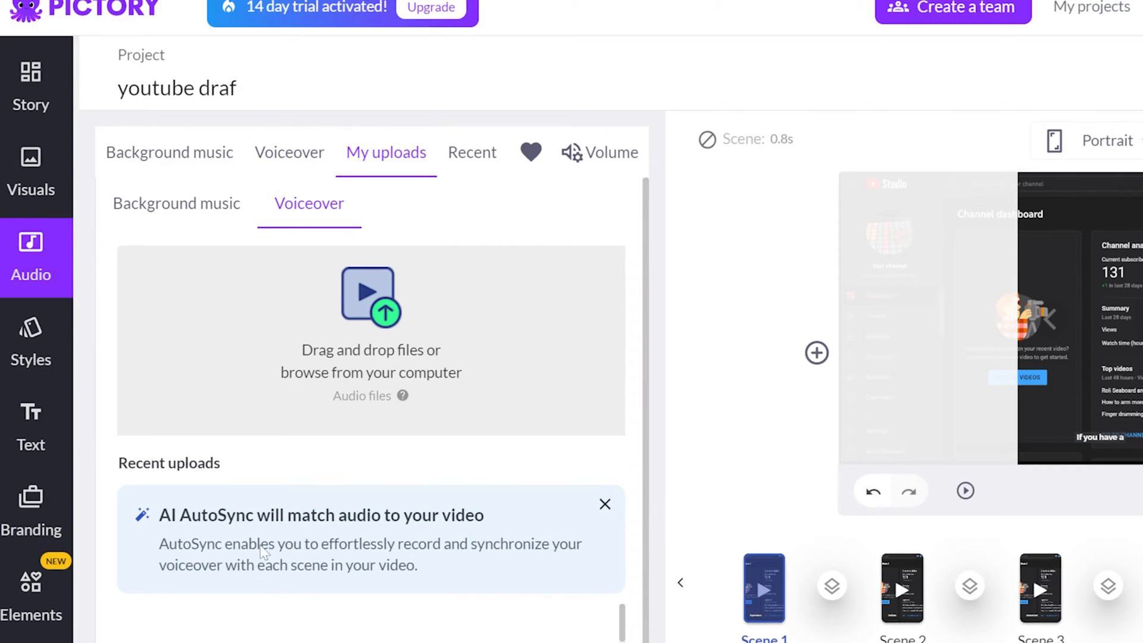
mouse_move(494, 566)
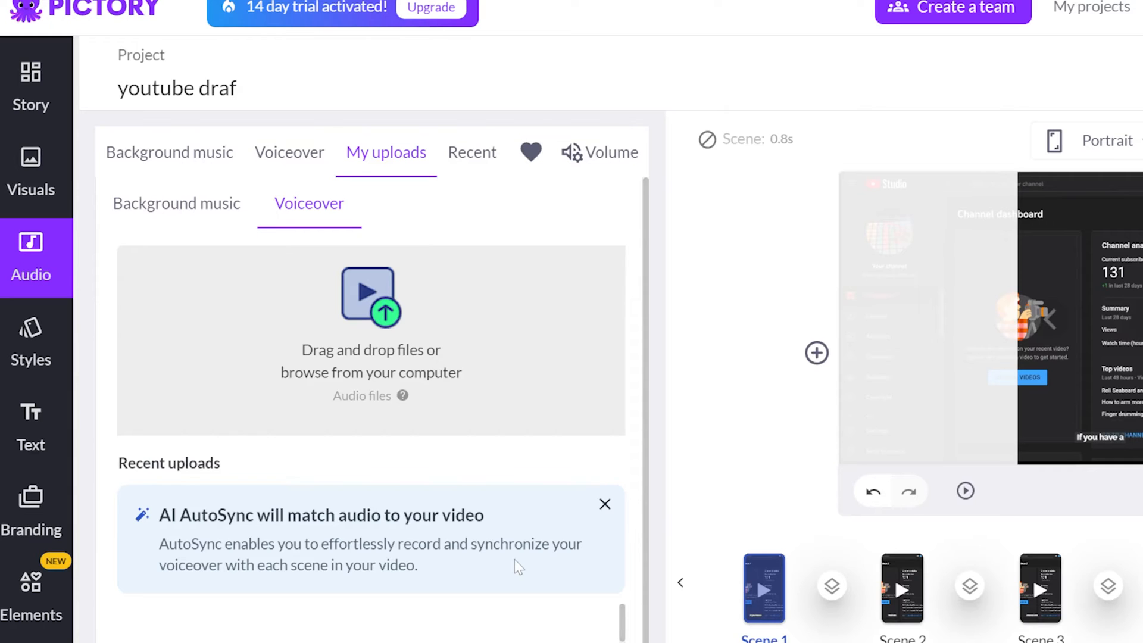
mouse_move(395, 262)
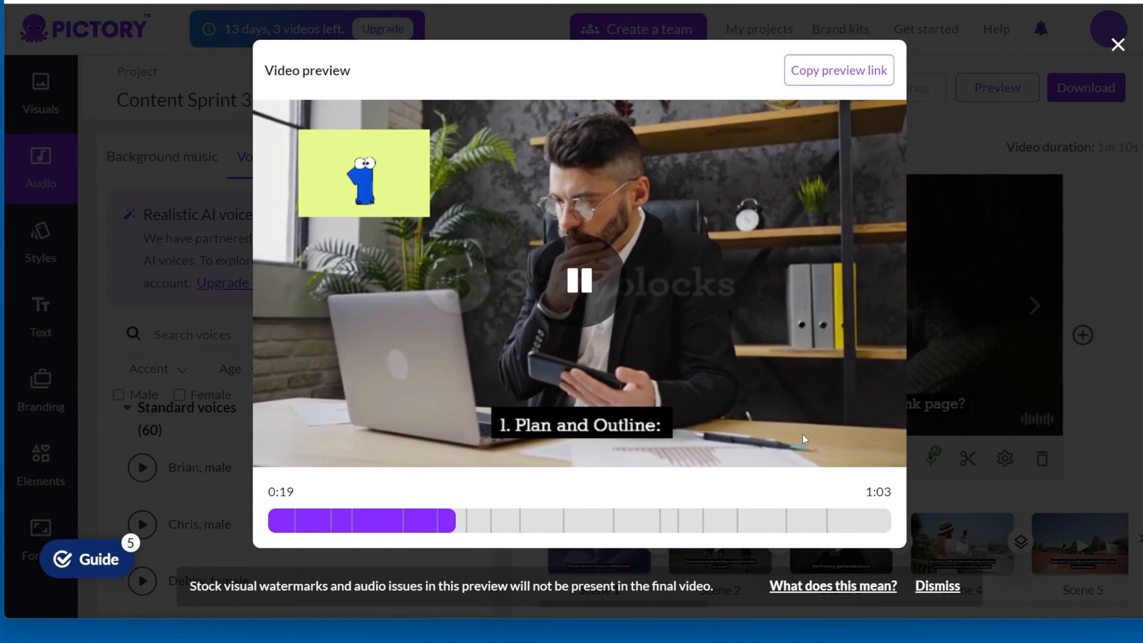
Step: Close the project video preview
left_click(1118, 45)
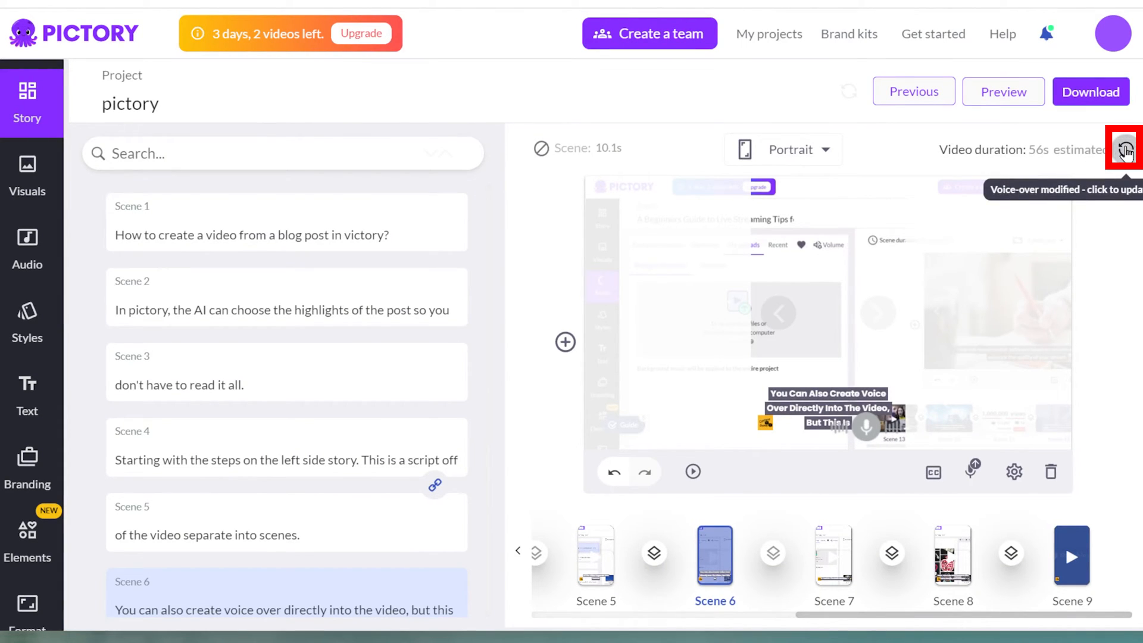
Step: Regenerate the voiceover after script changes and open the voiceover quota help article
left_click(1124, 150)
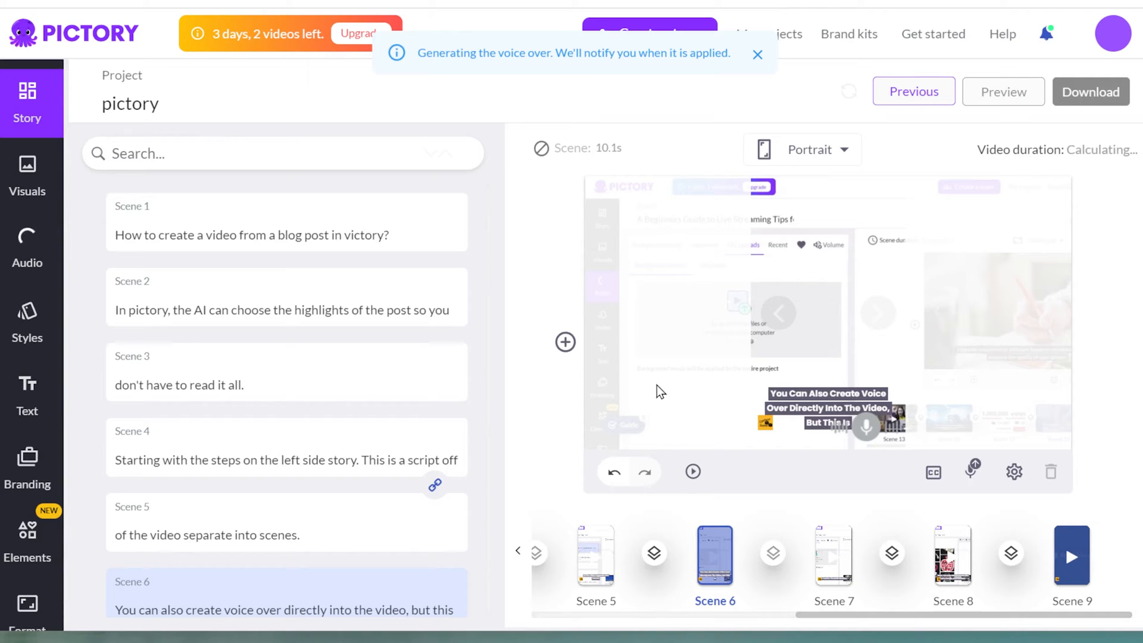
mouse_move(507, 365)
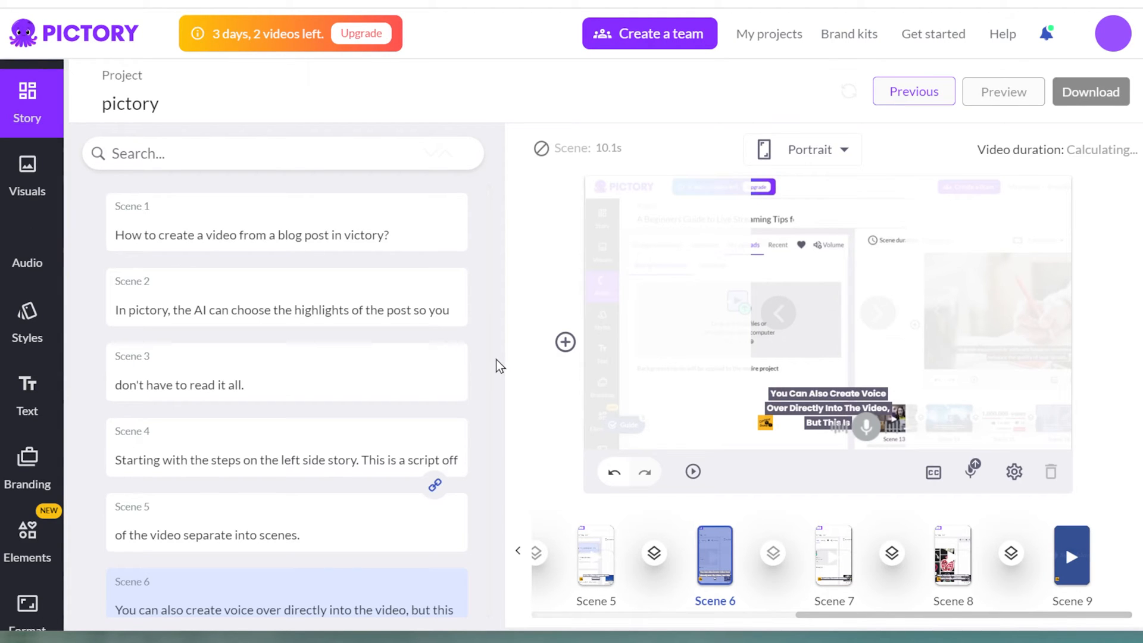
left_click(27, 244)
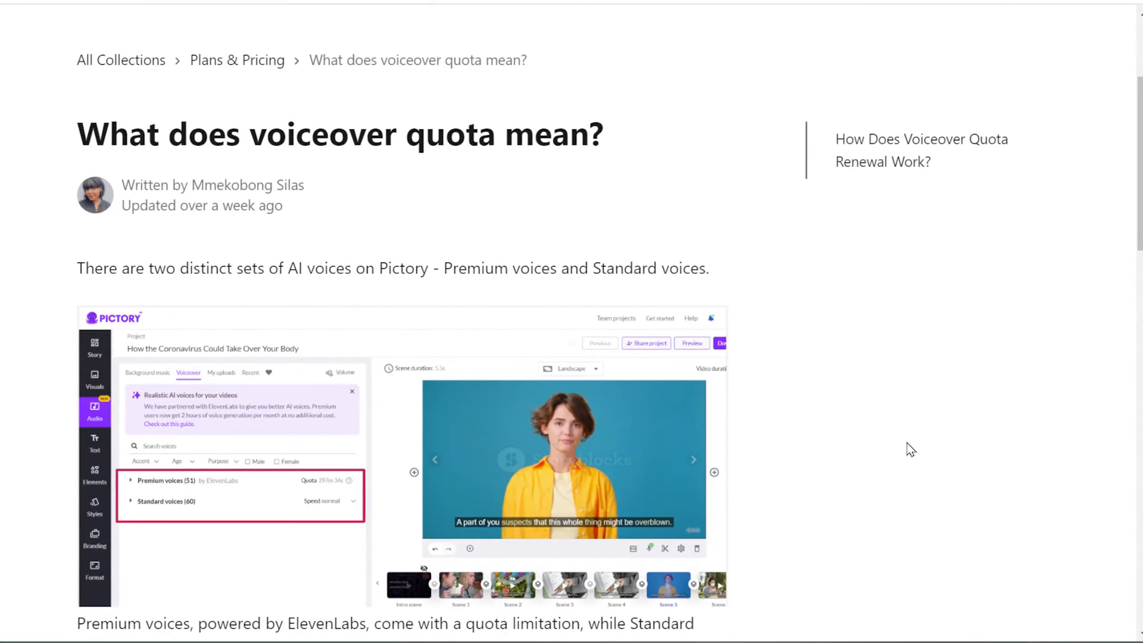
Step: Scroll the voiceover quota article down to the renewal section
scroll("down", 3)
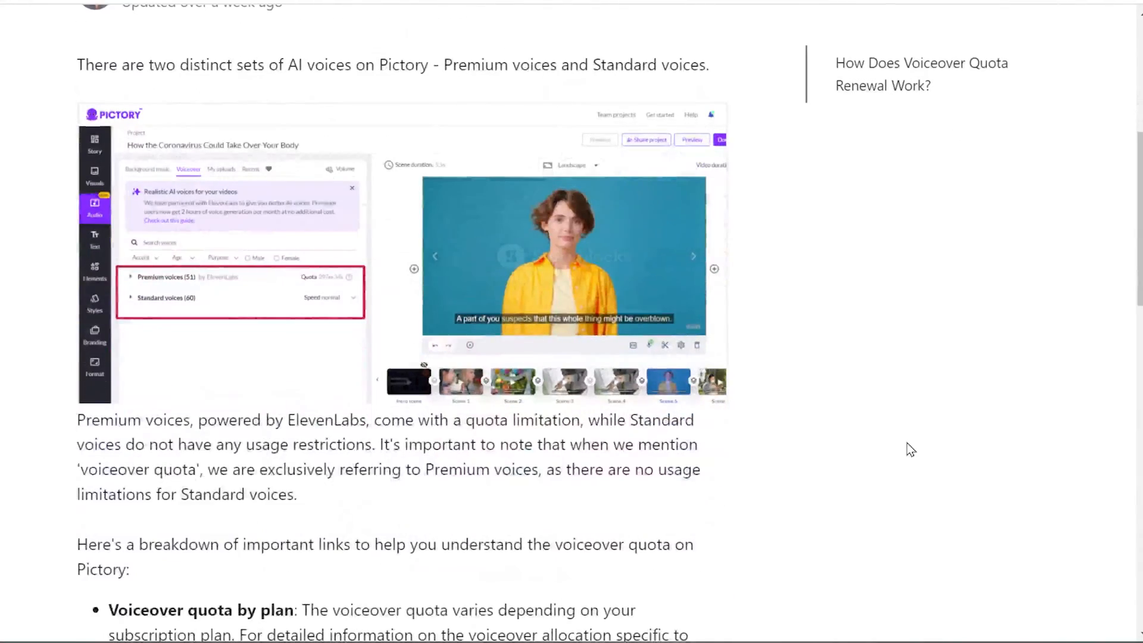
scroll("down", 3)
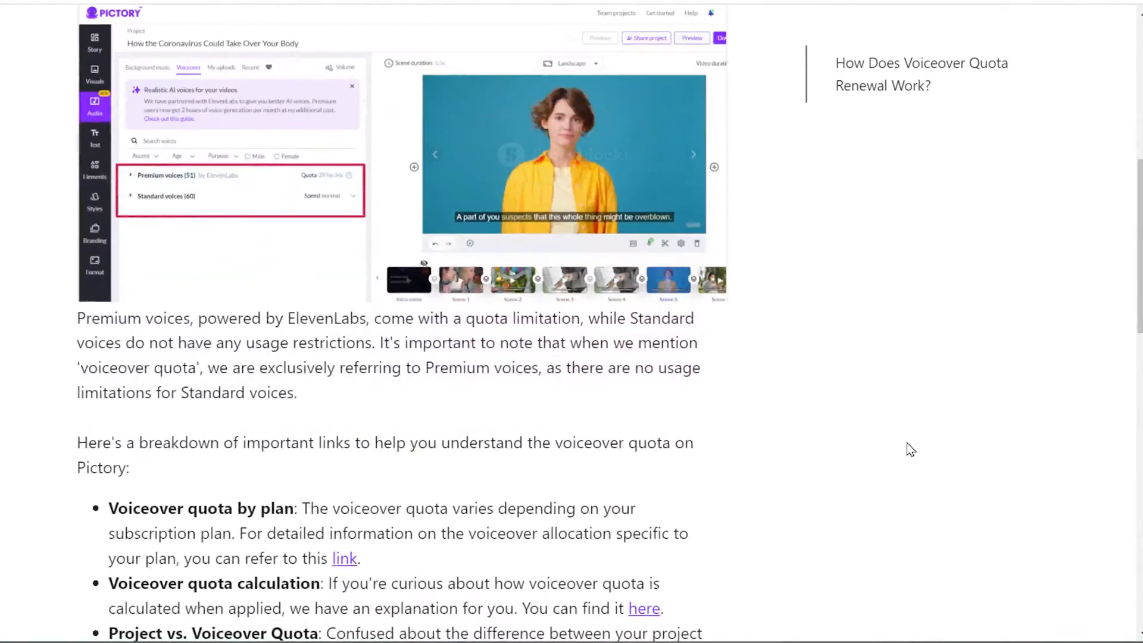
scroll("down", 3)
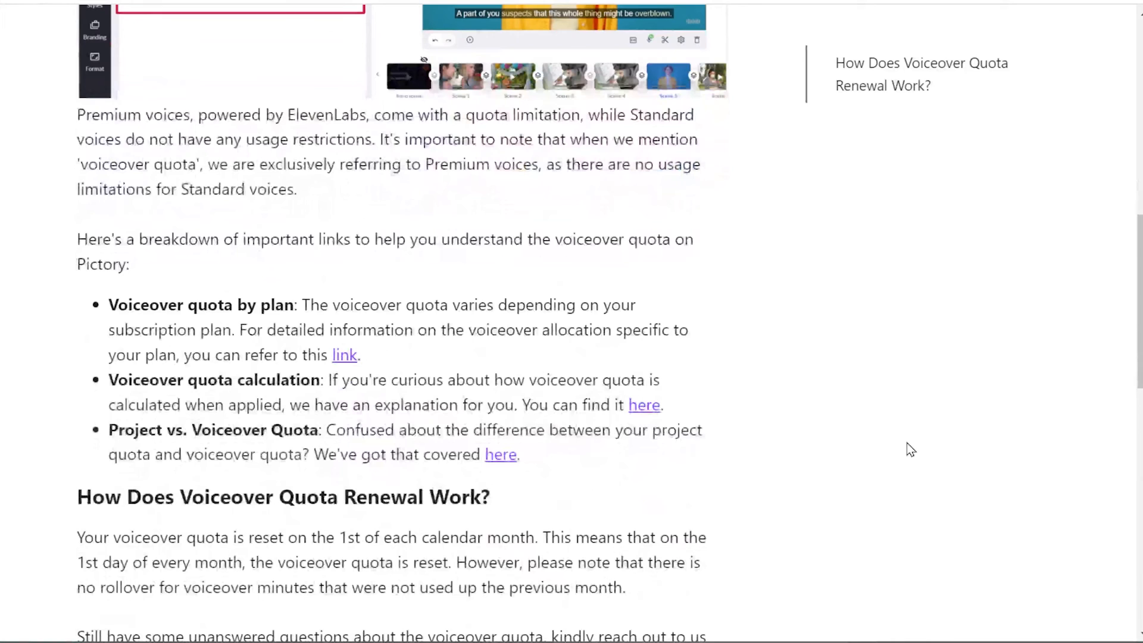
scroll("down", 3)
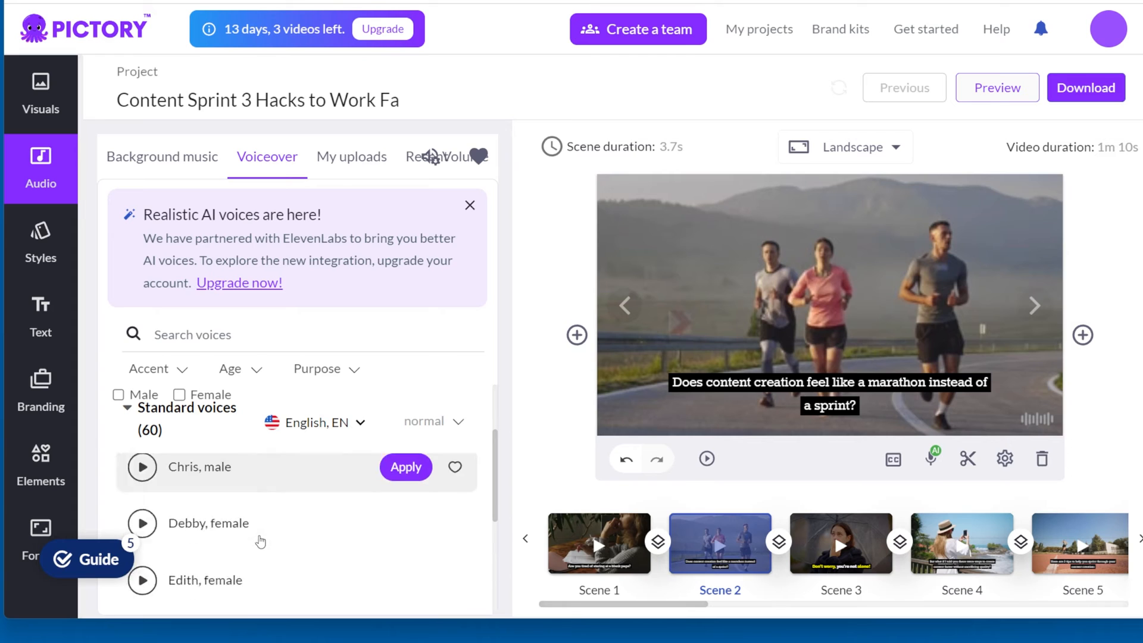
Step: Apply the male standard voice Chris and play Scene 2 twice with it
scroll("down", 3)
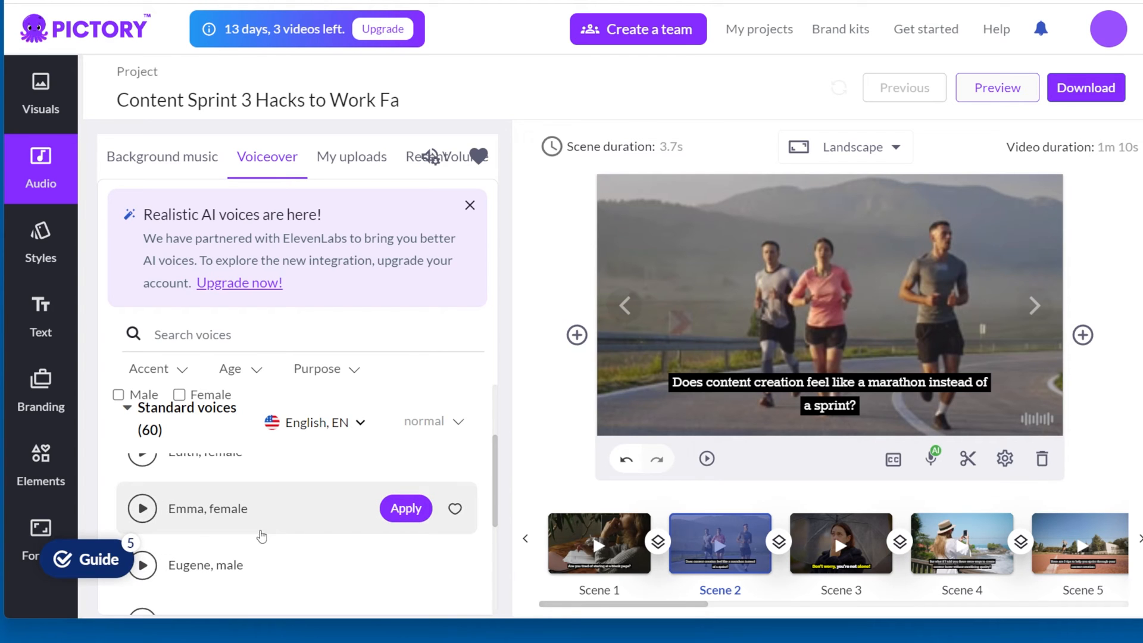
scroll("down", 3)
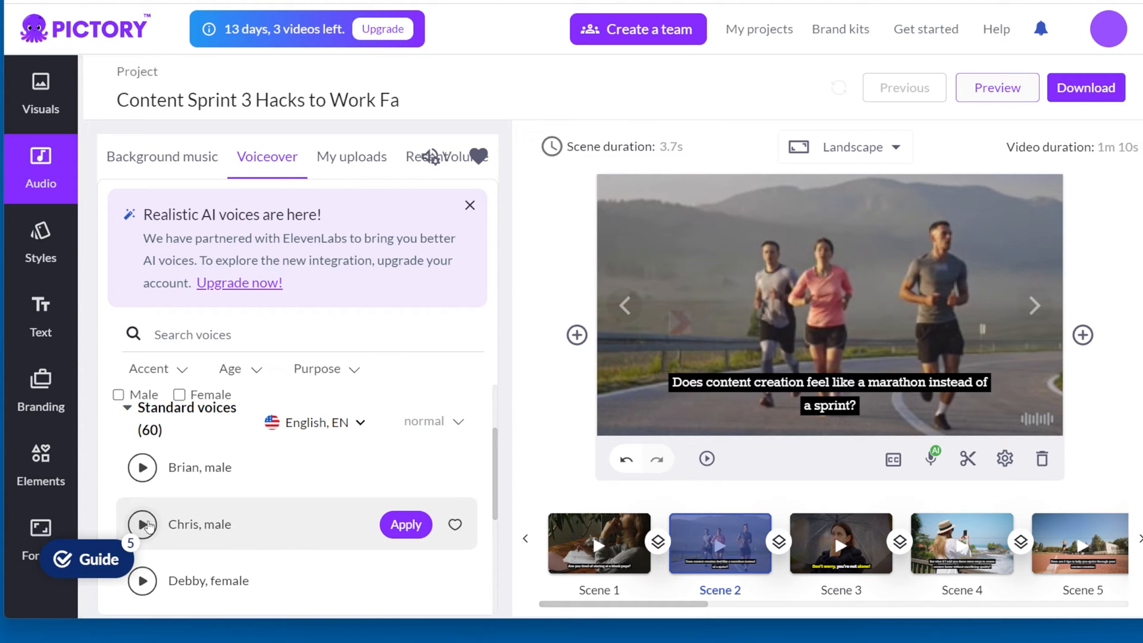
left_click(142, 524)
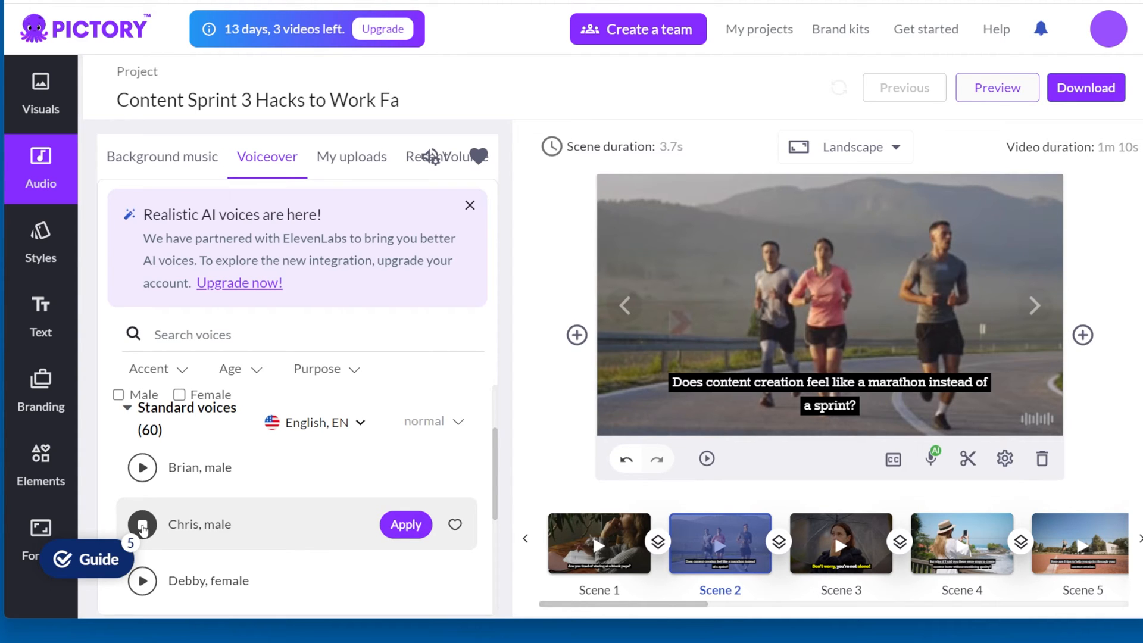
left_click(406, 525)
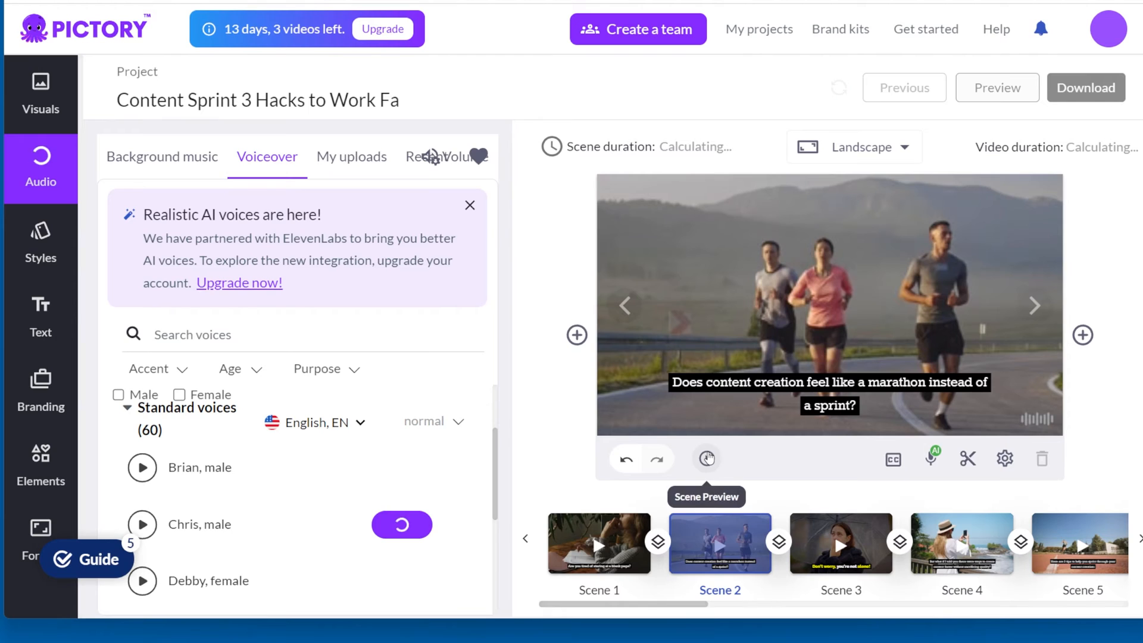
left_click(705, 458)
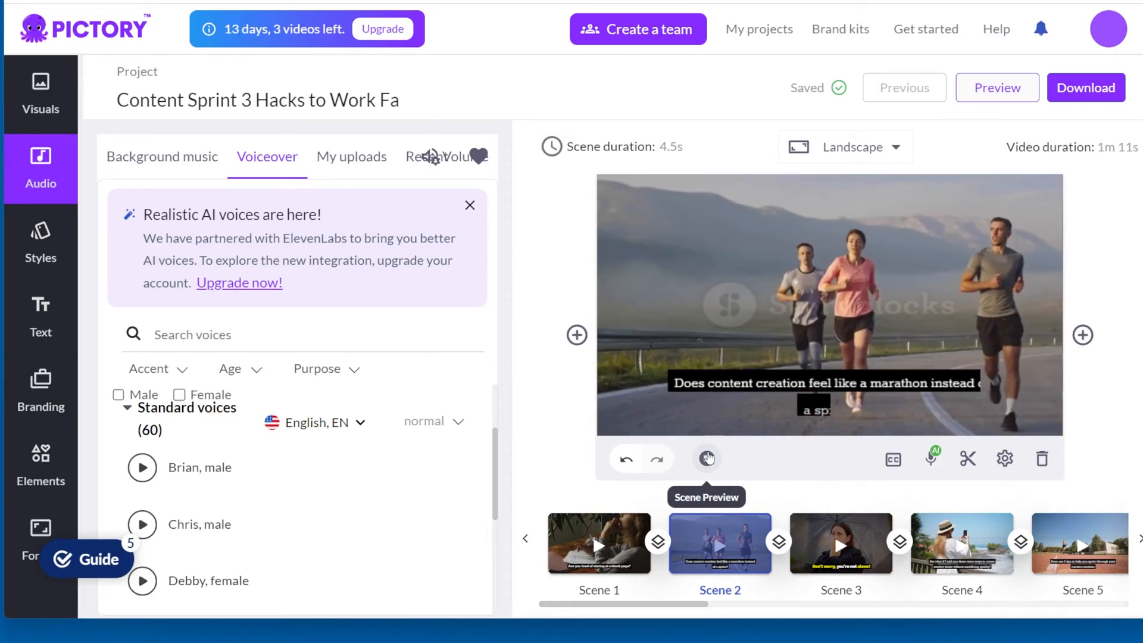
left_click(705, 458)
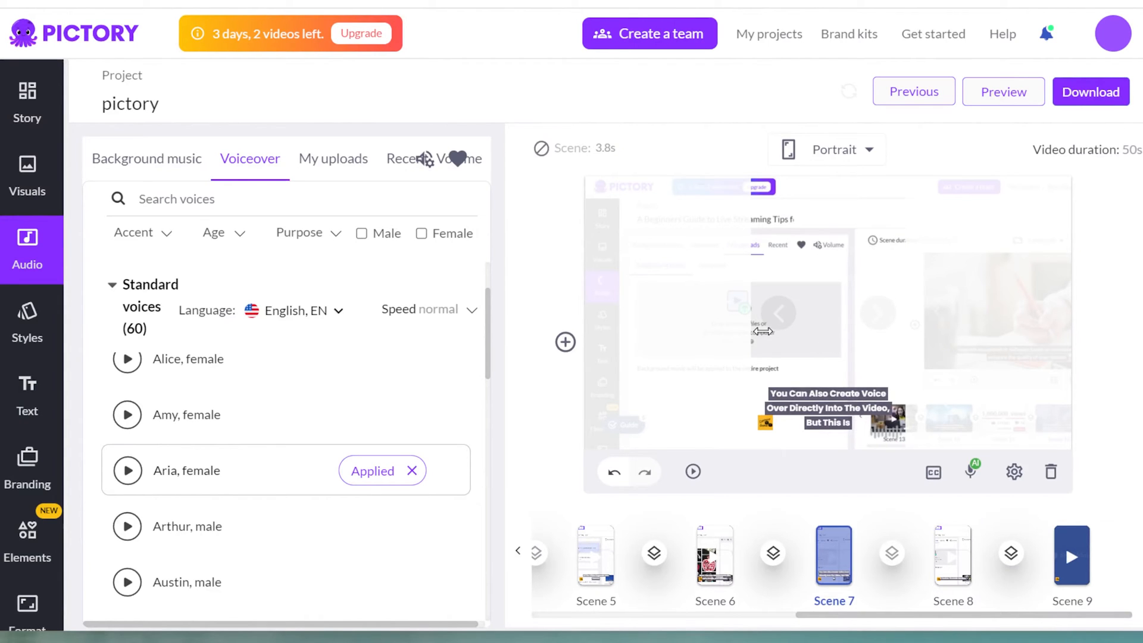
mouse_move(928, 452)
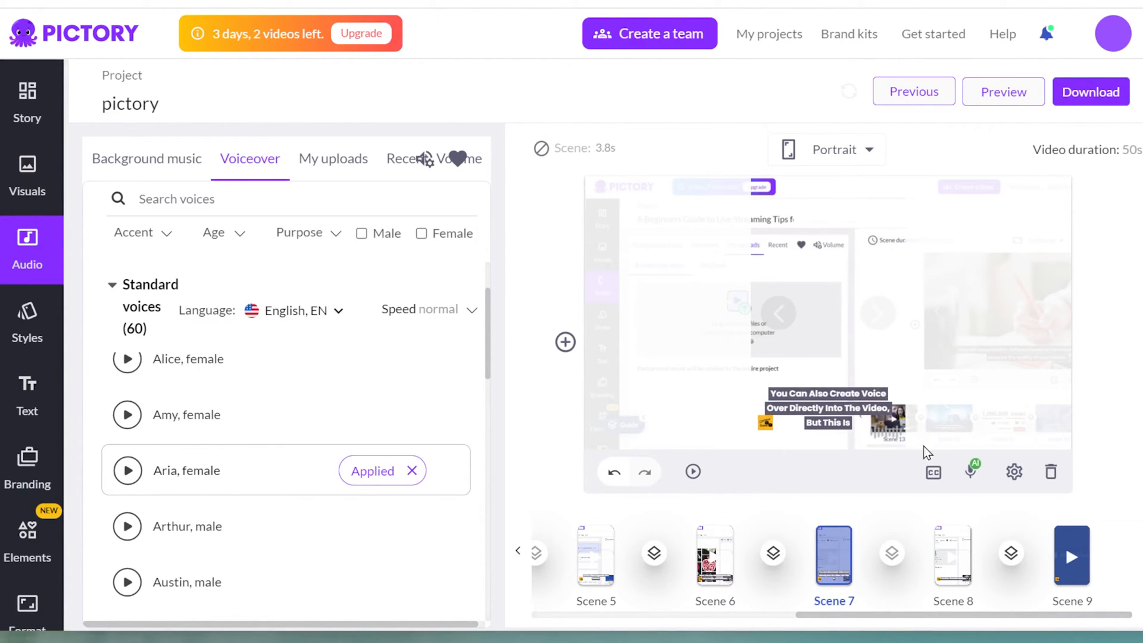
left_click(973, 471)
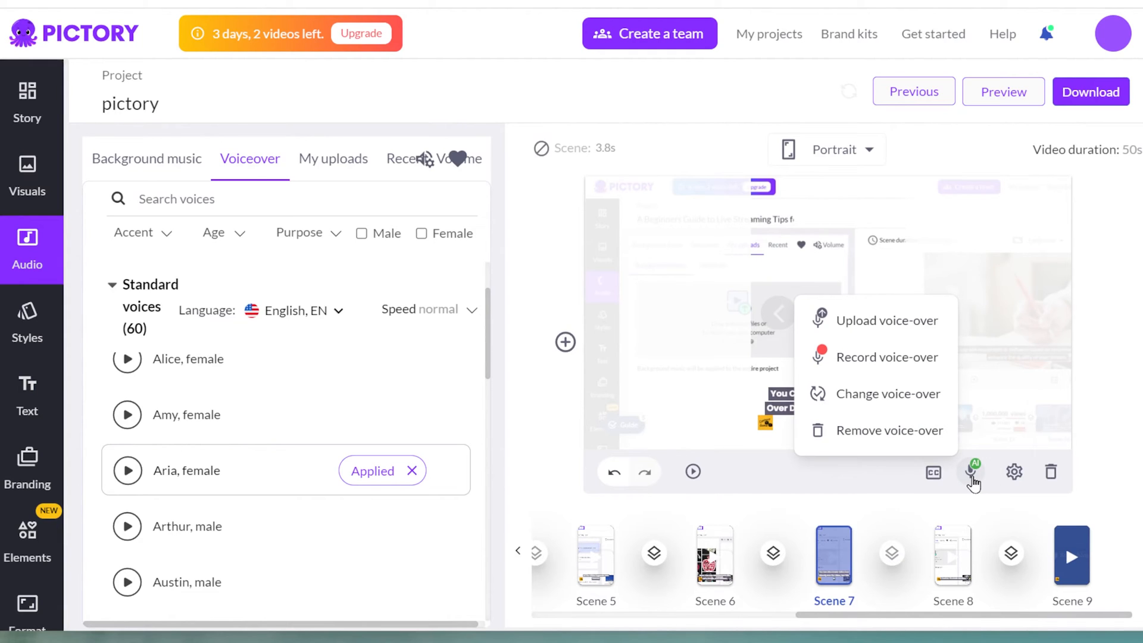
left_click(333, 159)
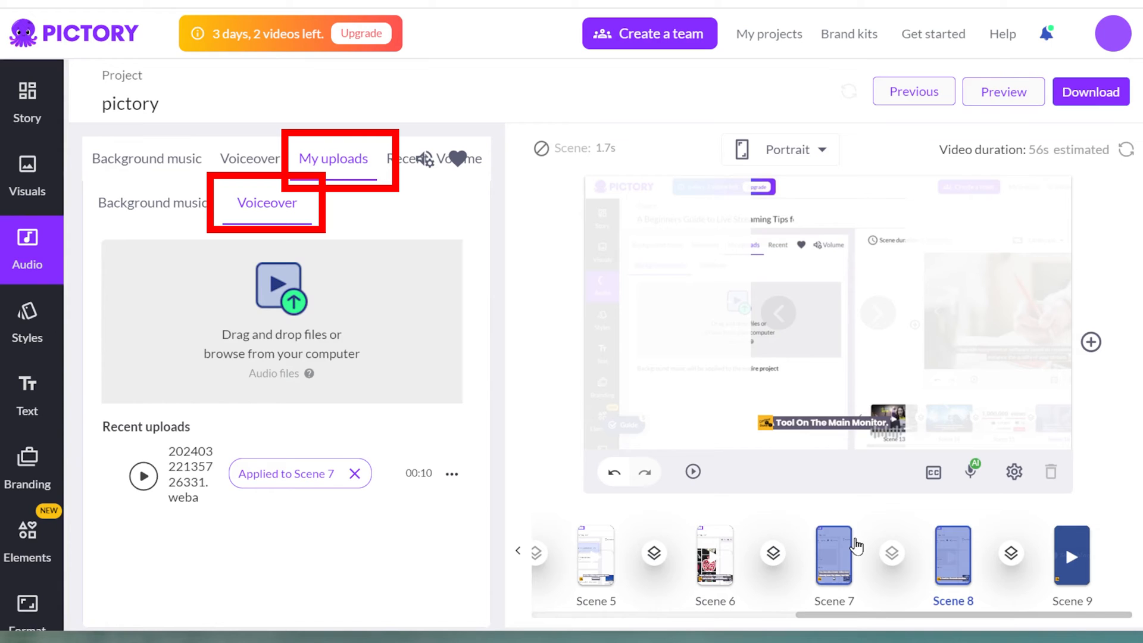
left_click(249, 158)
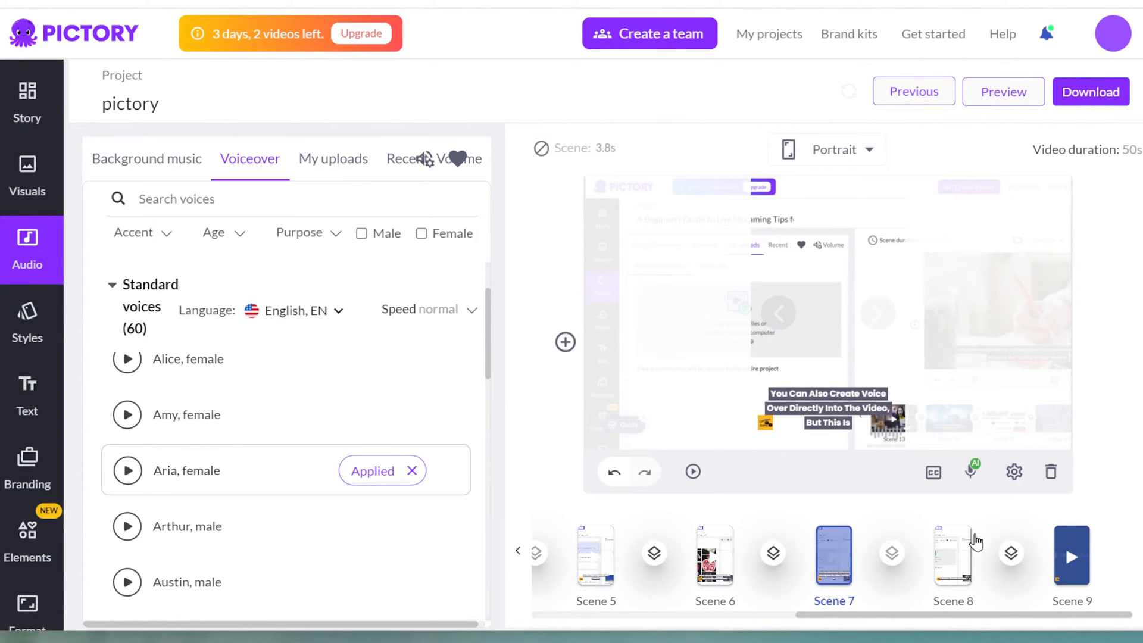
Step: Record a ten-second voiceover for Scene 7, allowing microphone access
left_click(974, 472)
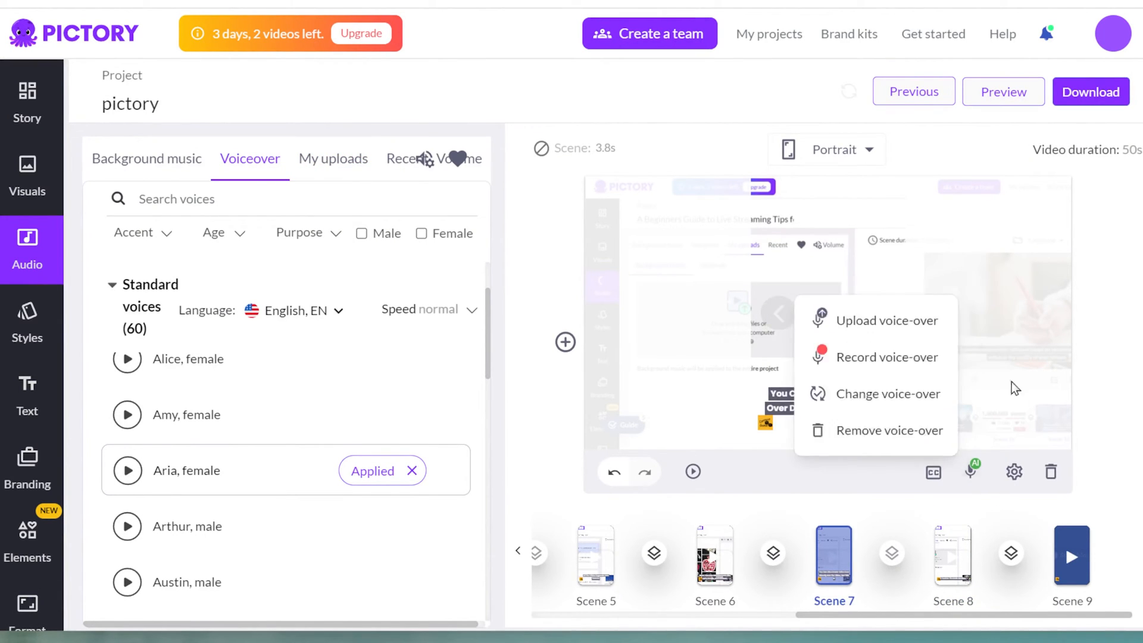
mouse_move(886, 357)
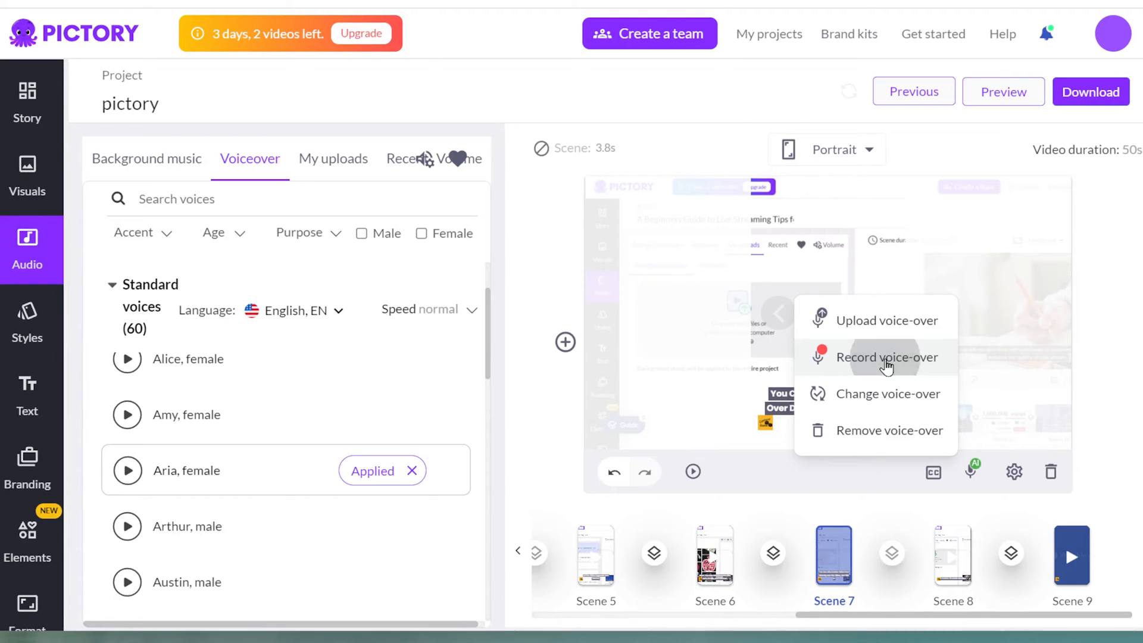
left_click(887, 357)
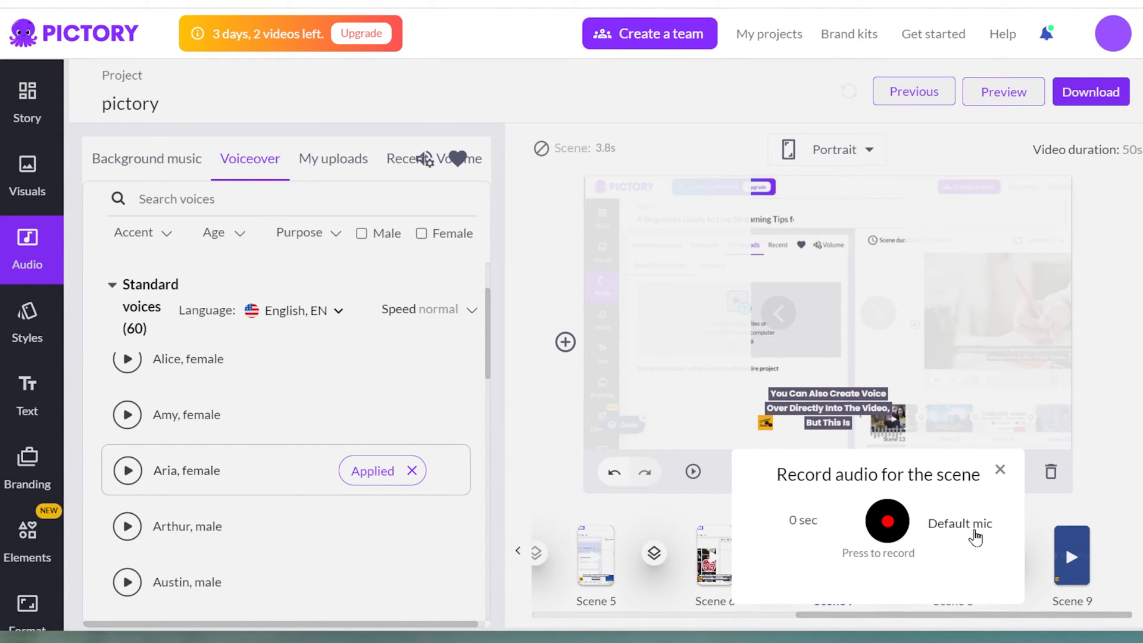
left_click(886, 521)
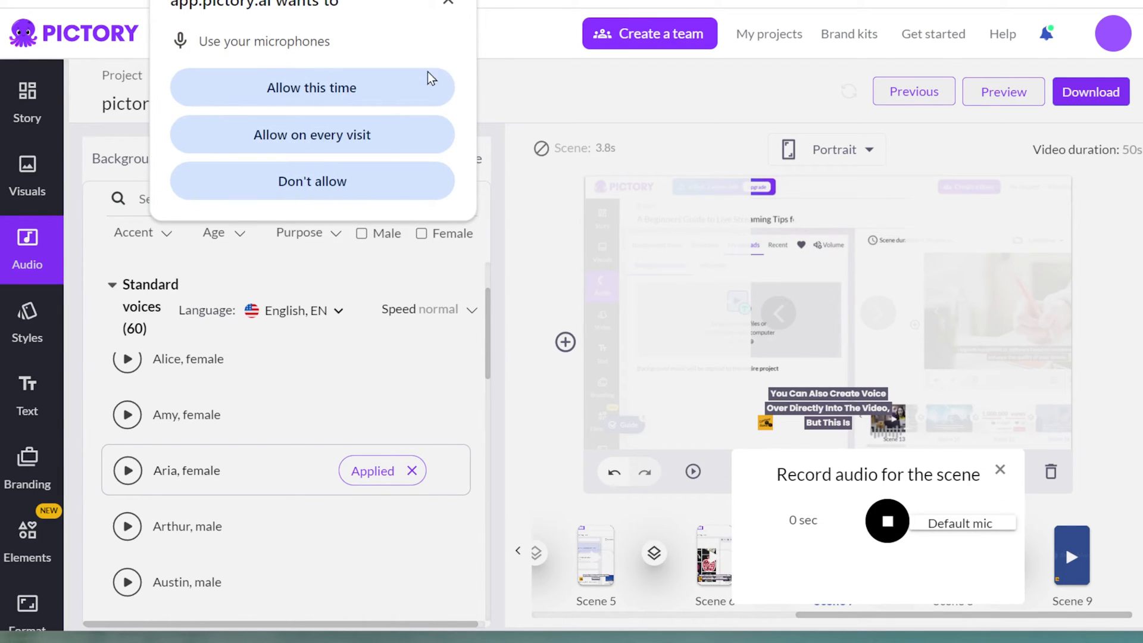
left_click(312, 87)
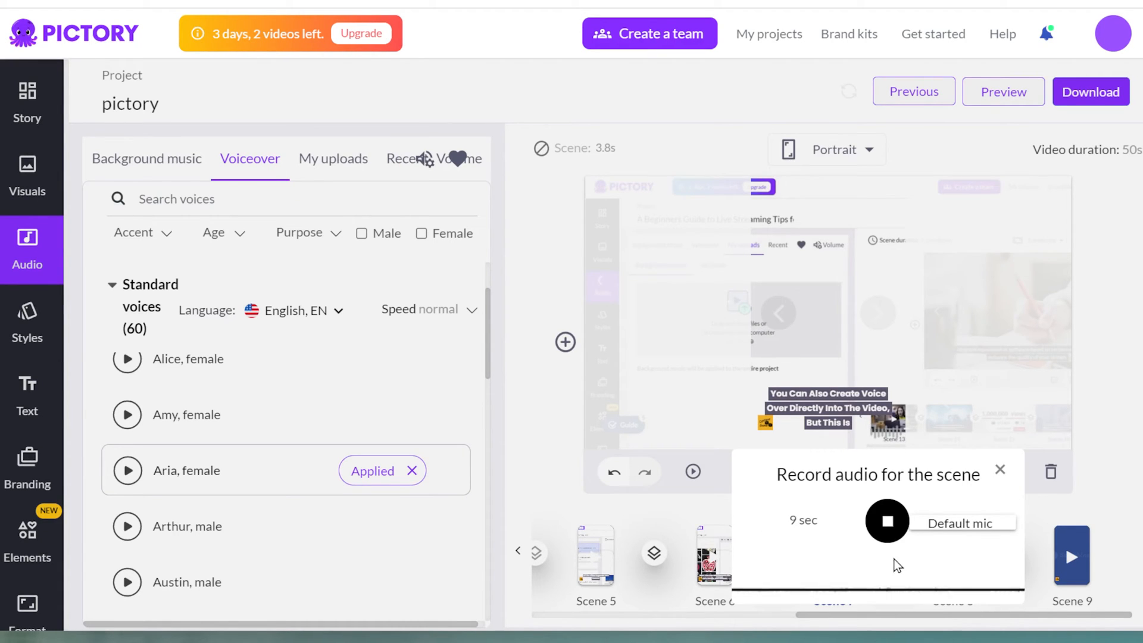
left_click(887, 520)
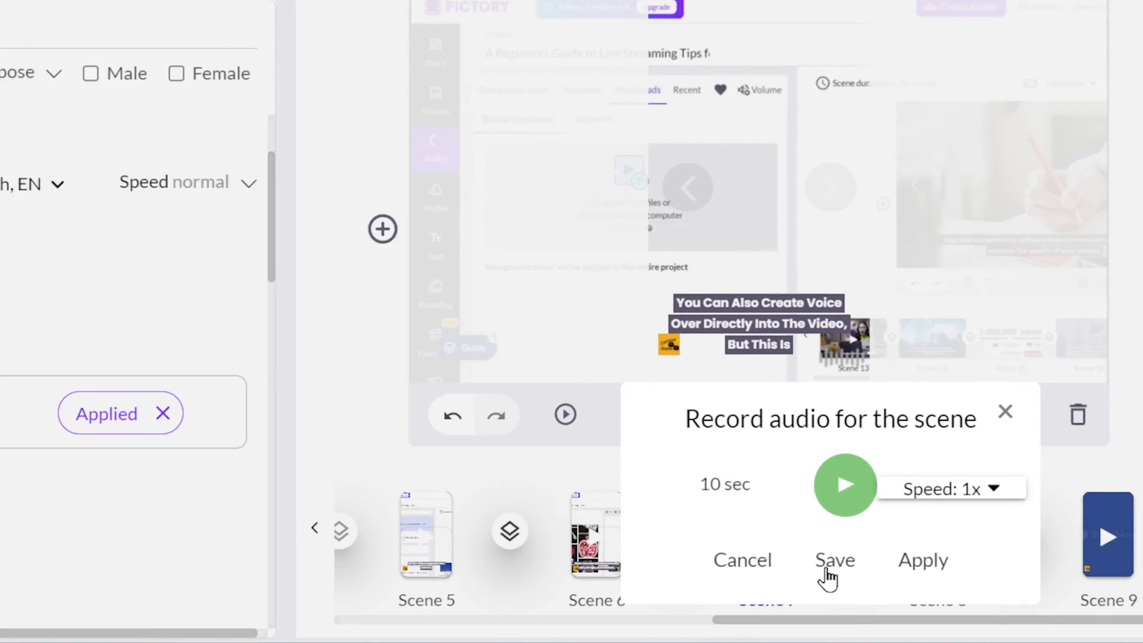
Step: Play back the recording and apply it to Scene 7
left_click(845, 485)
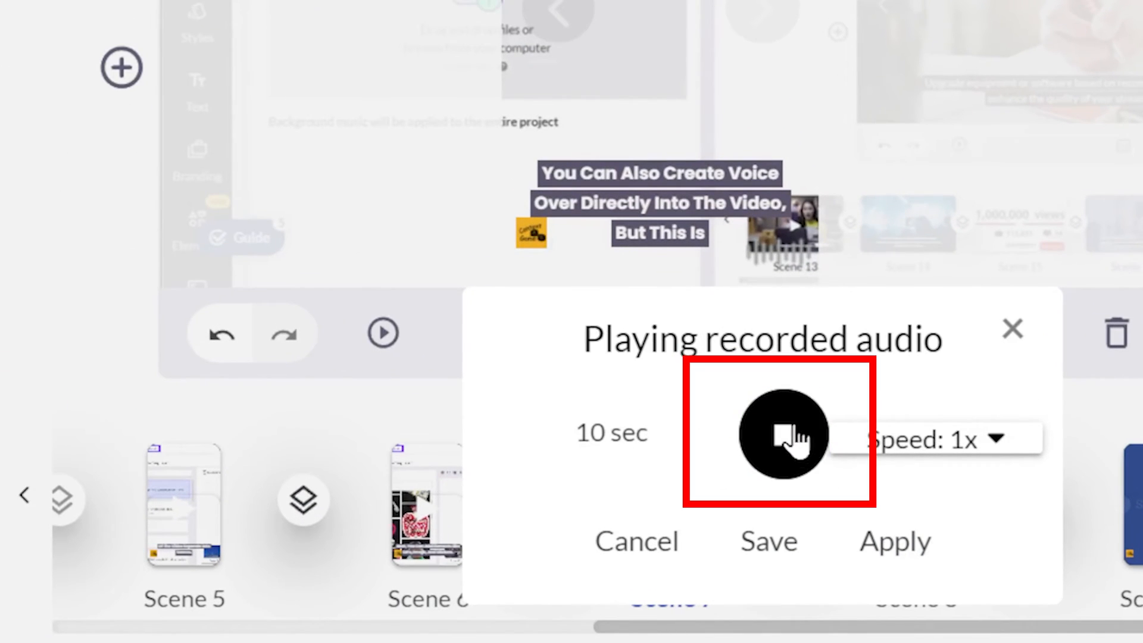
left_click(783, 434)
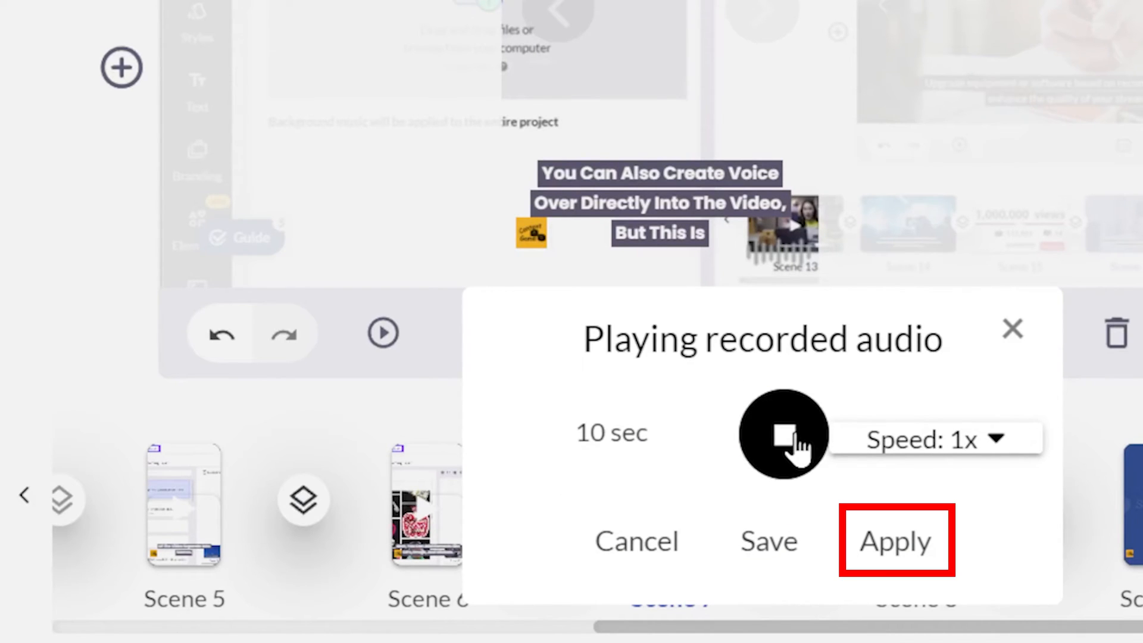
left_click(895, 542)
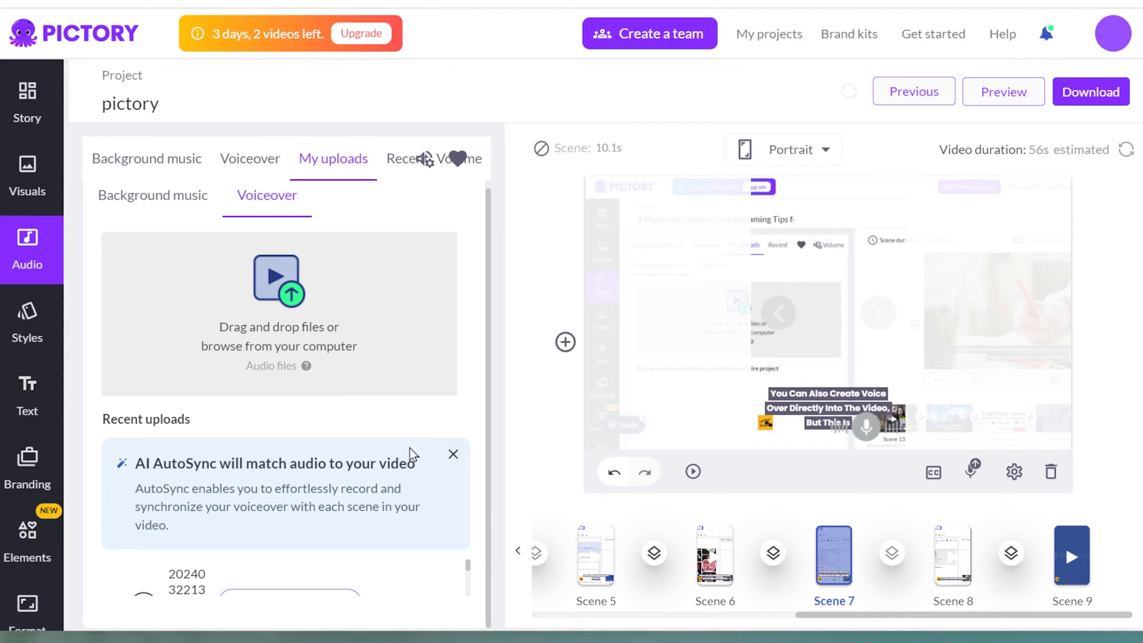
Step: Dismiss the AutoSync notice and open the Apply choices for the 10-second recording
left_click(453, 454)
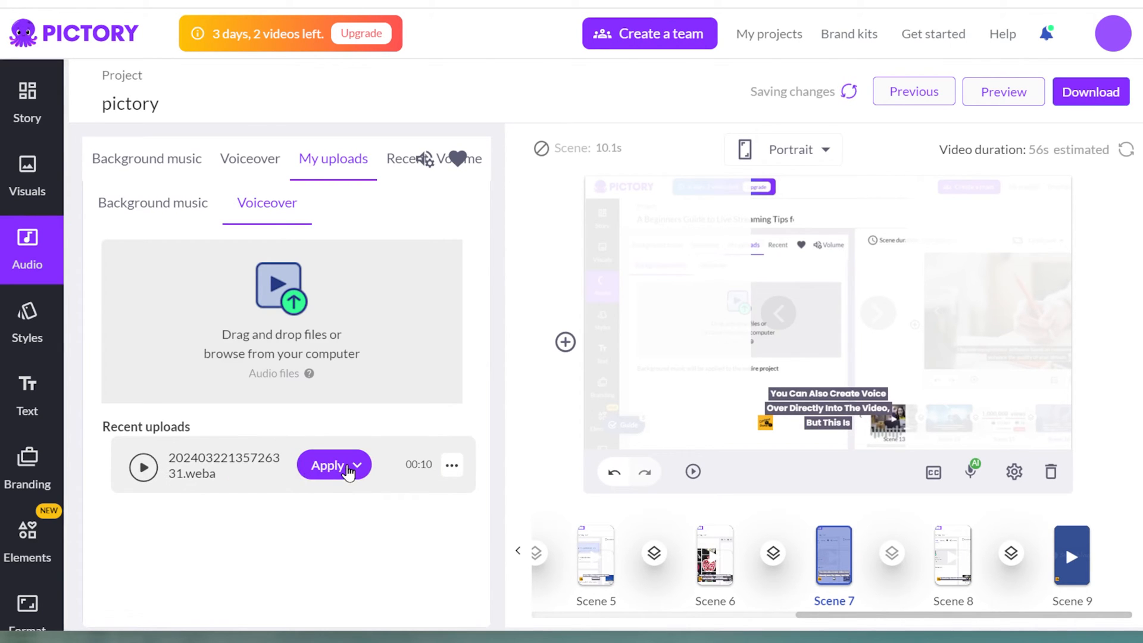
left_click(387, 465)
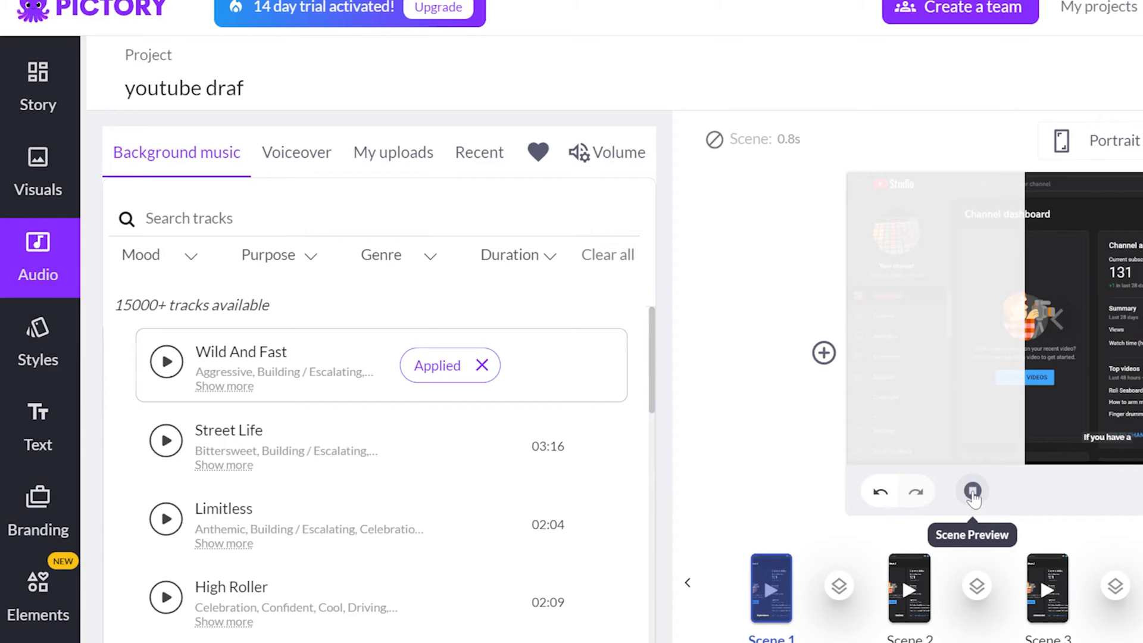
Step: Preview Scene 1, then settle background music at 9% and voiceover at 100%
left_click(972, 491)
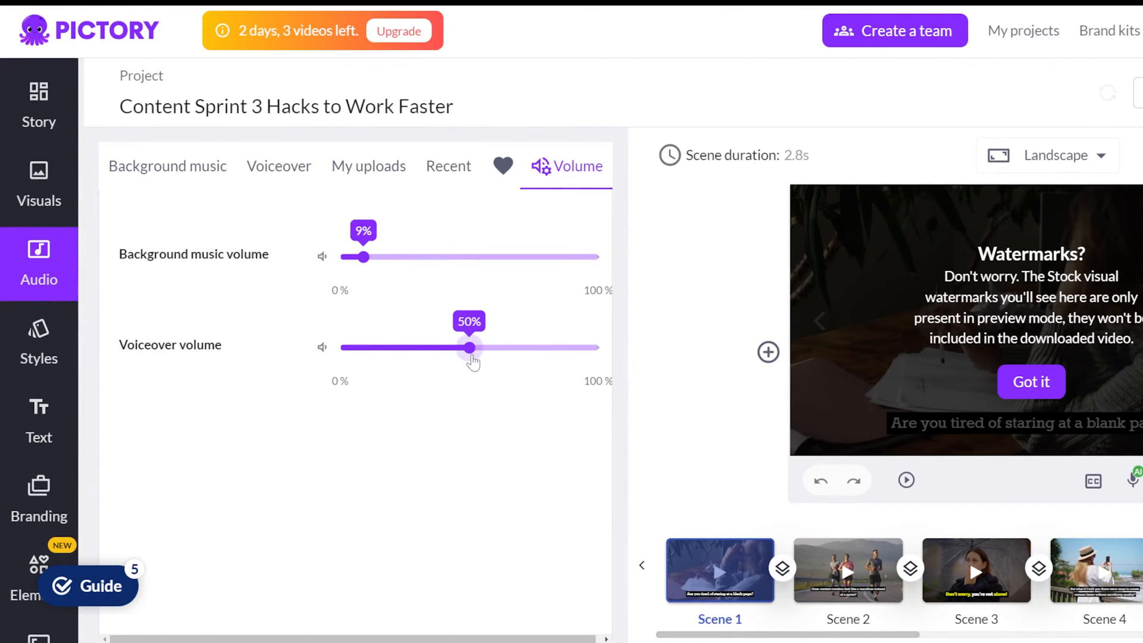
left_click_drag(363, 256, 451, 256)
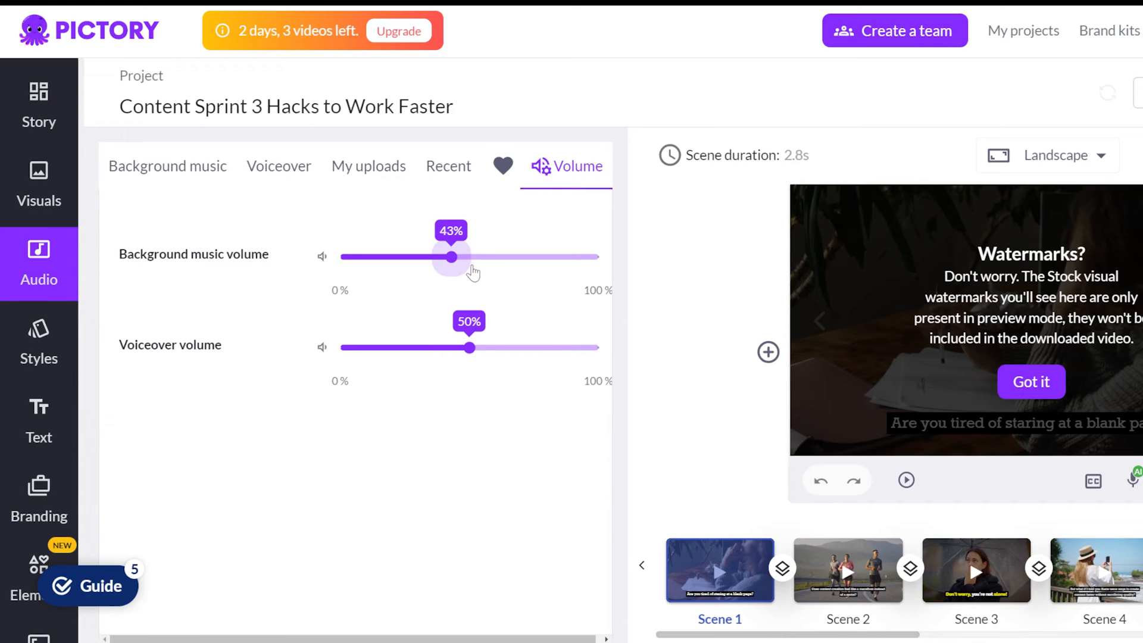
left_click_drag(451, 256, 405, 256)
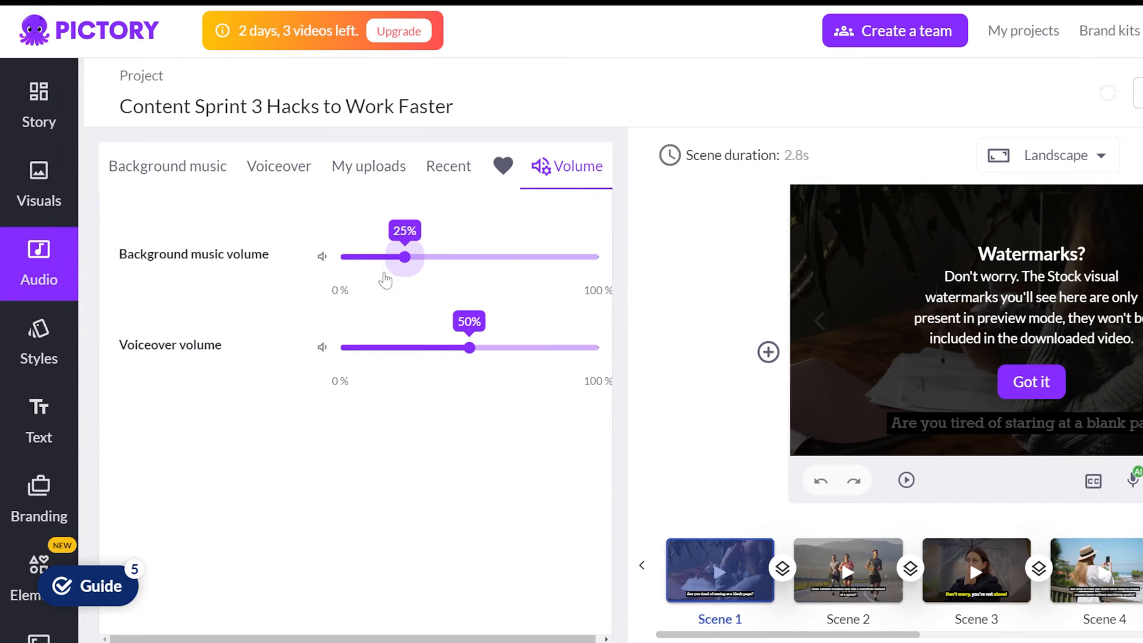
left_click_drag(405, 256, 363, 256)
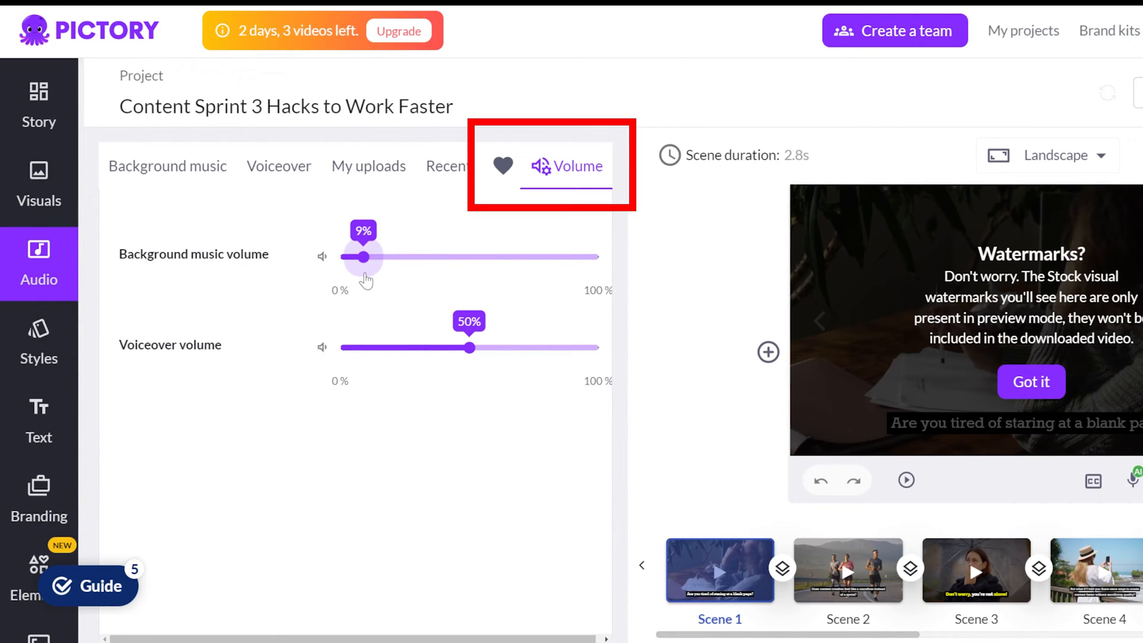
left_click_drag(470, 347, 598, 347)
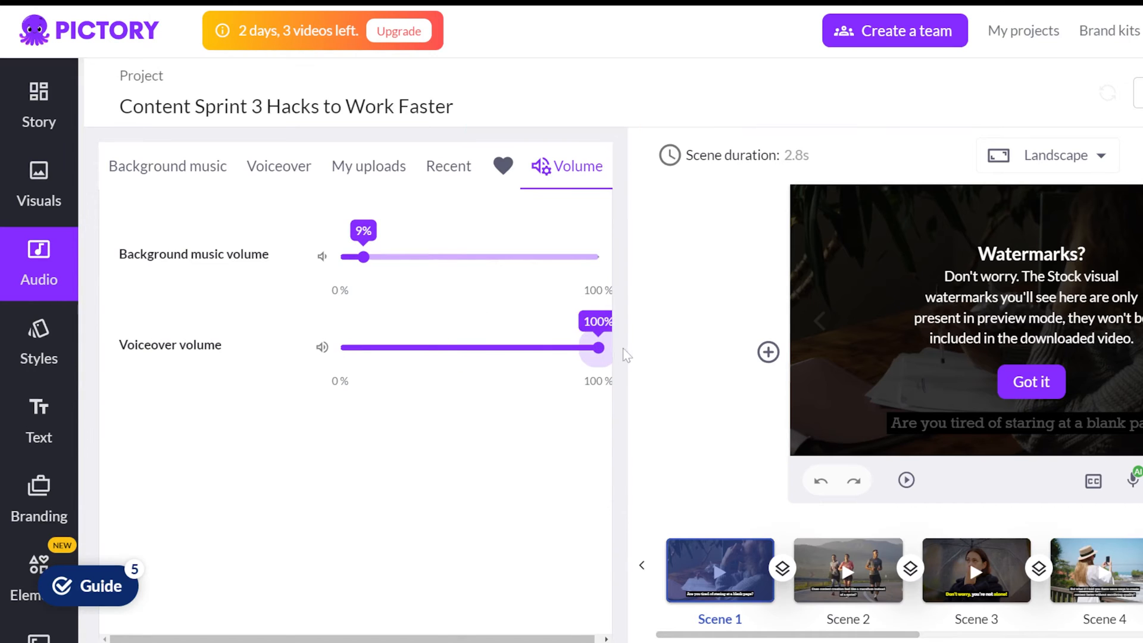
left_click_drag(597, 347, 490, 347)
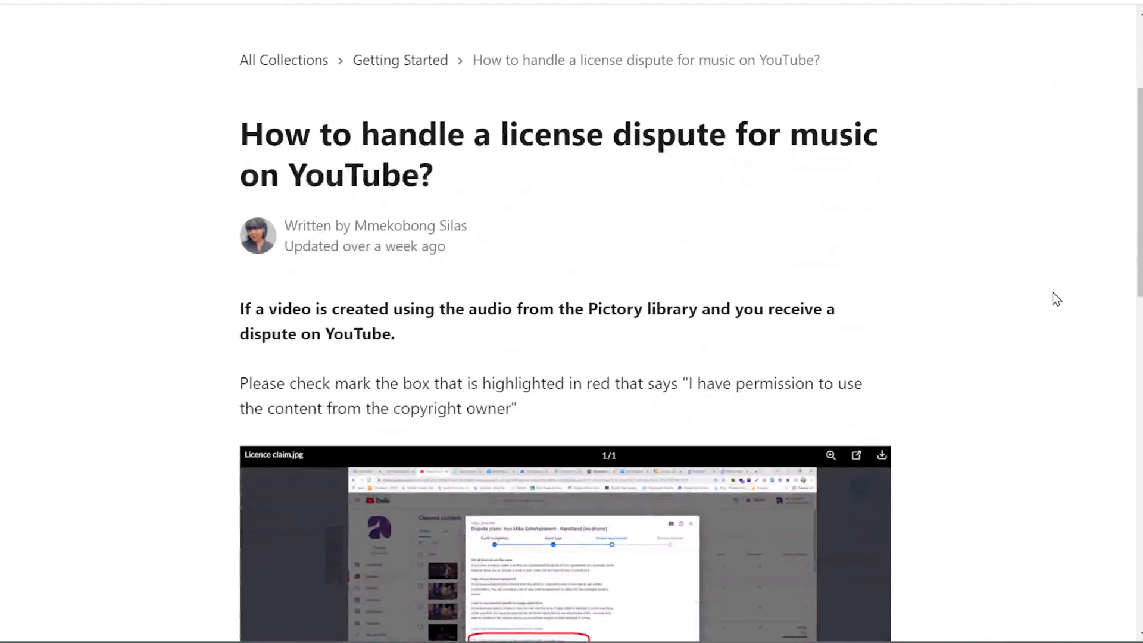
Step: Scroll the YouTube dispute article and open the Melodie_API_User_license_Pictory attachment
scroll("down", 3)
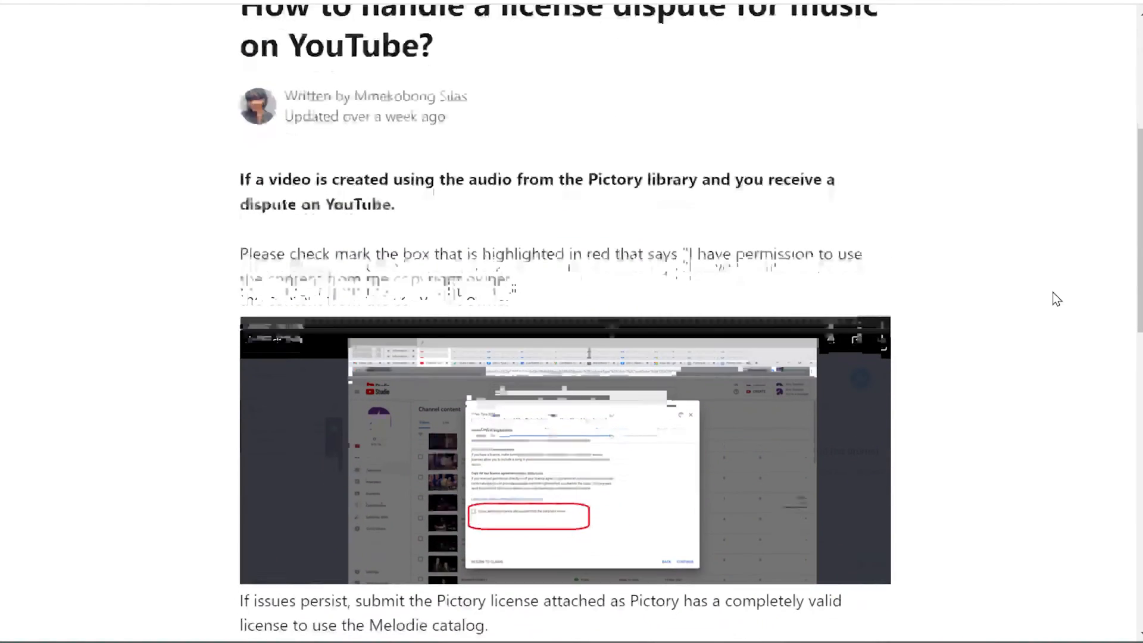
scroll("down", 3)
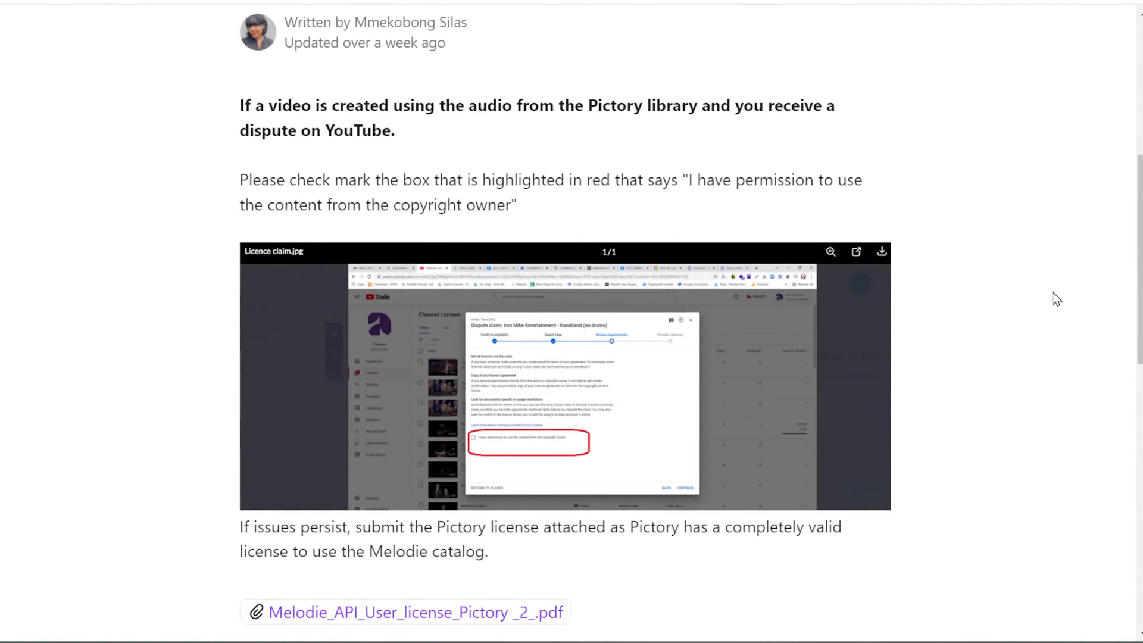
scroll("down", 3)
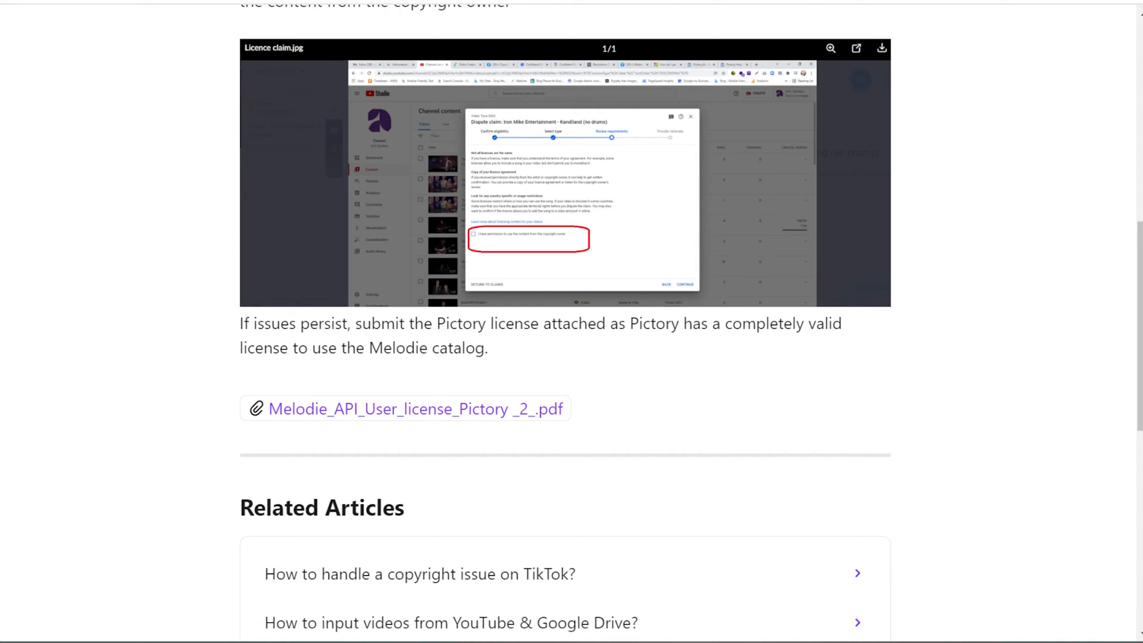
left_click(415, 409)
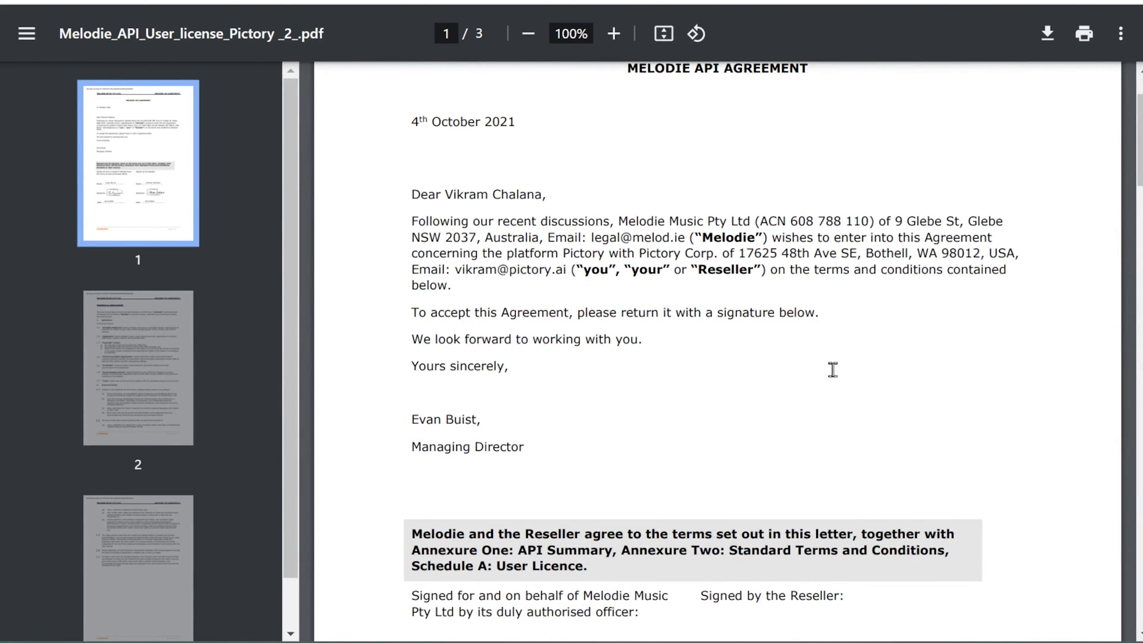
Step: Scroll the Melodie licence PDF down to page 2, Schedule A: User Licence
scroll("down", 3)
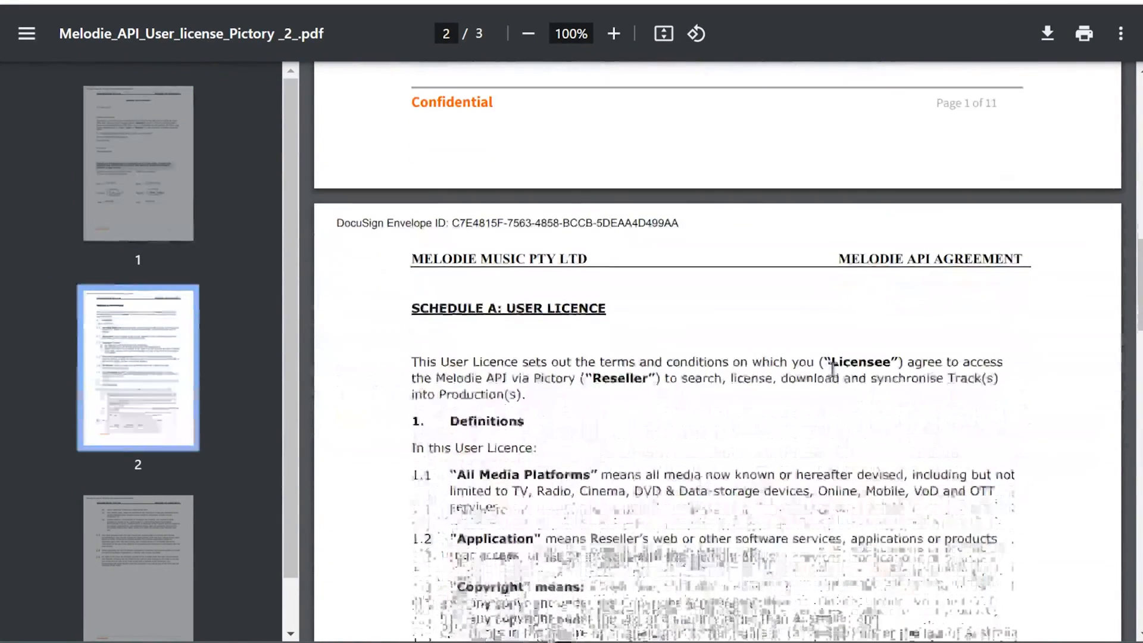
scroll("down", 3)
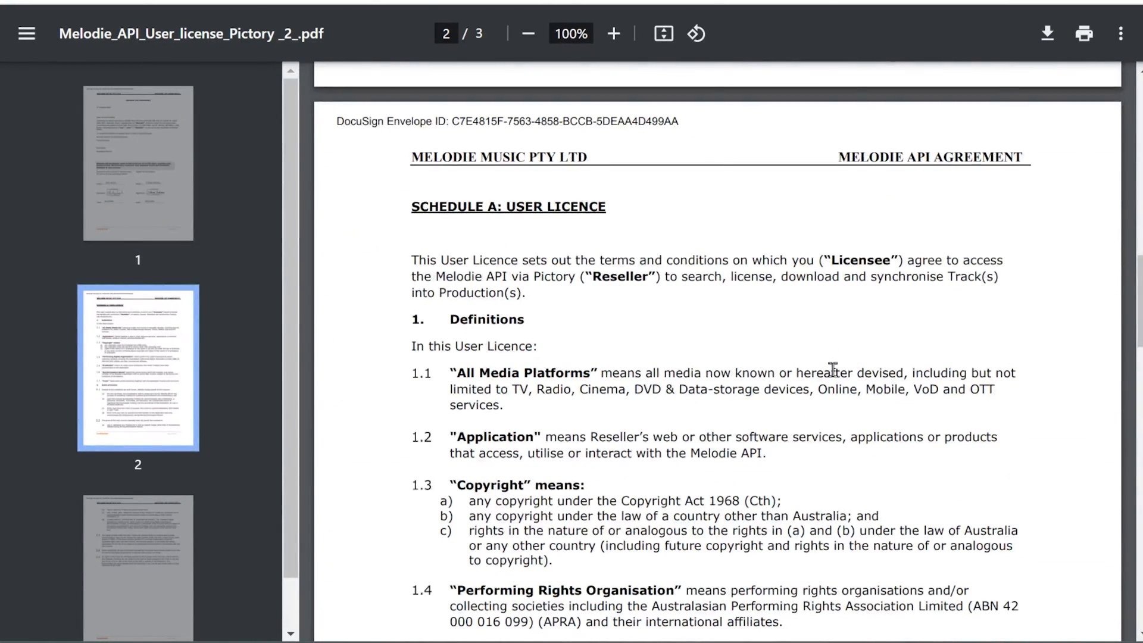
scroll("down", 3)
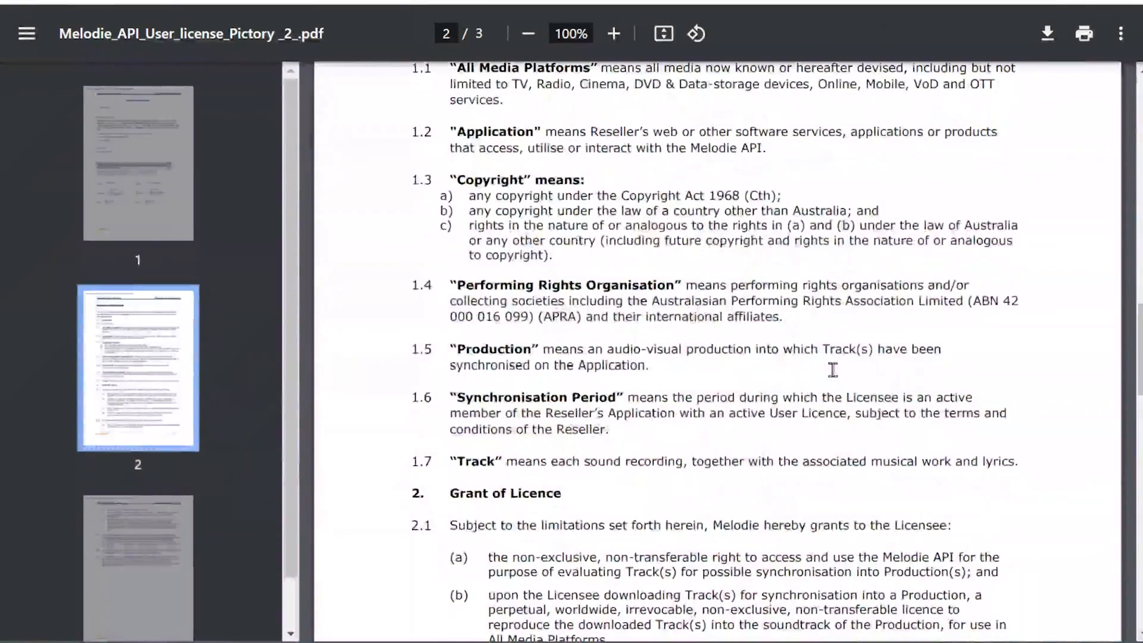
scroll("down", 3)
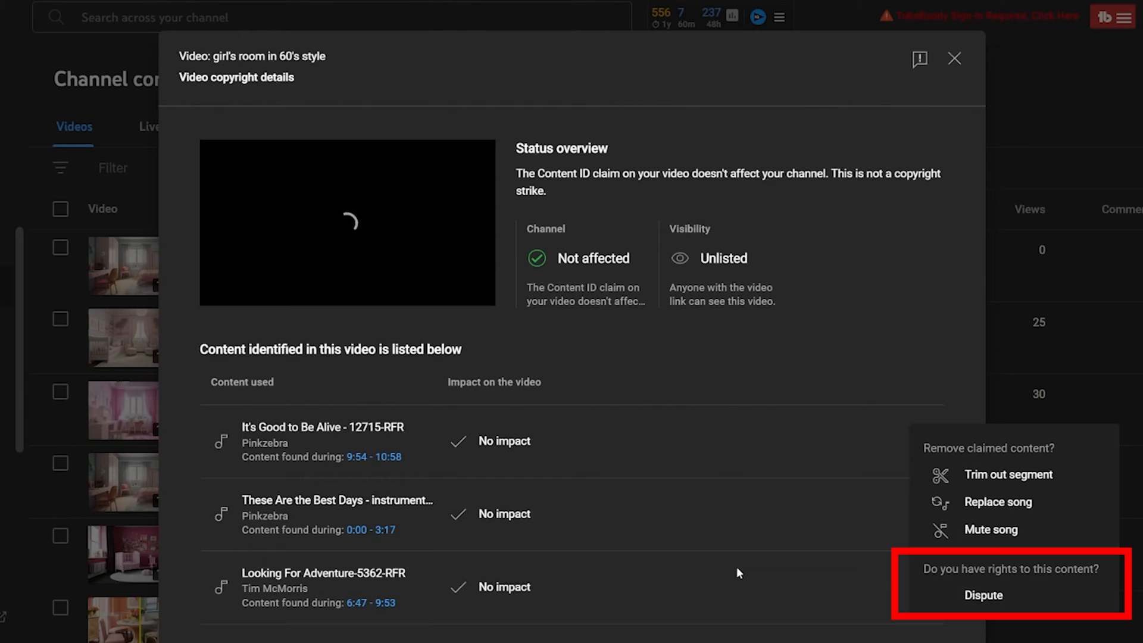
Step: Dispute the It's Good to Be Alive claim, confirming no listed reason, and choose License
left_click(983, 595)
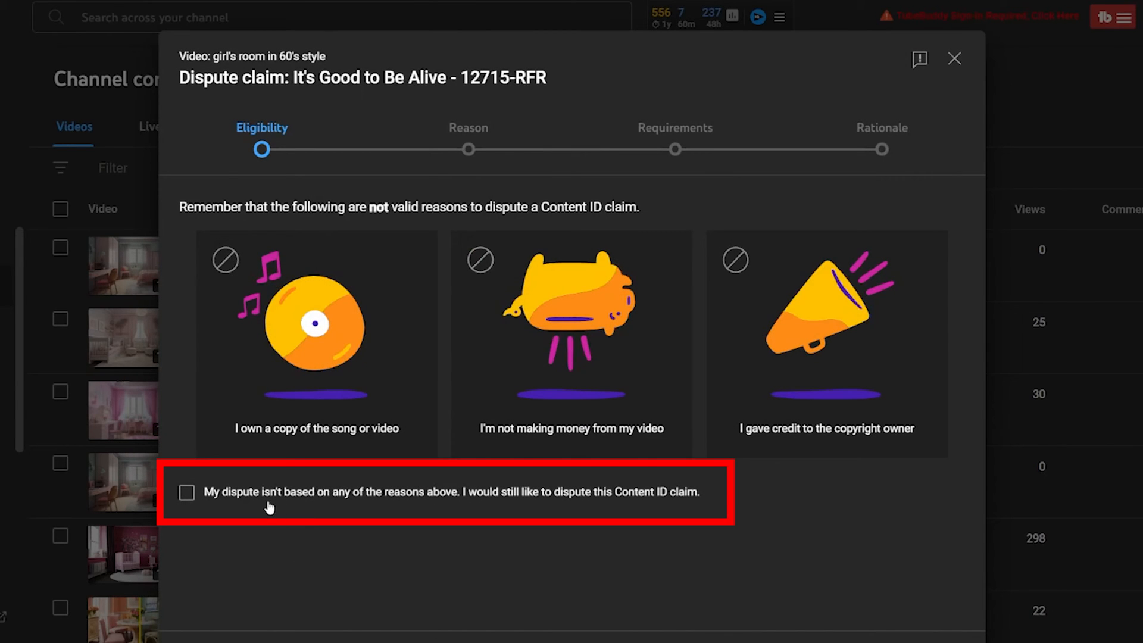
left_click(186, 493)
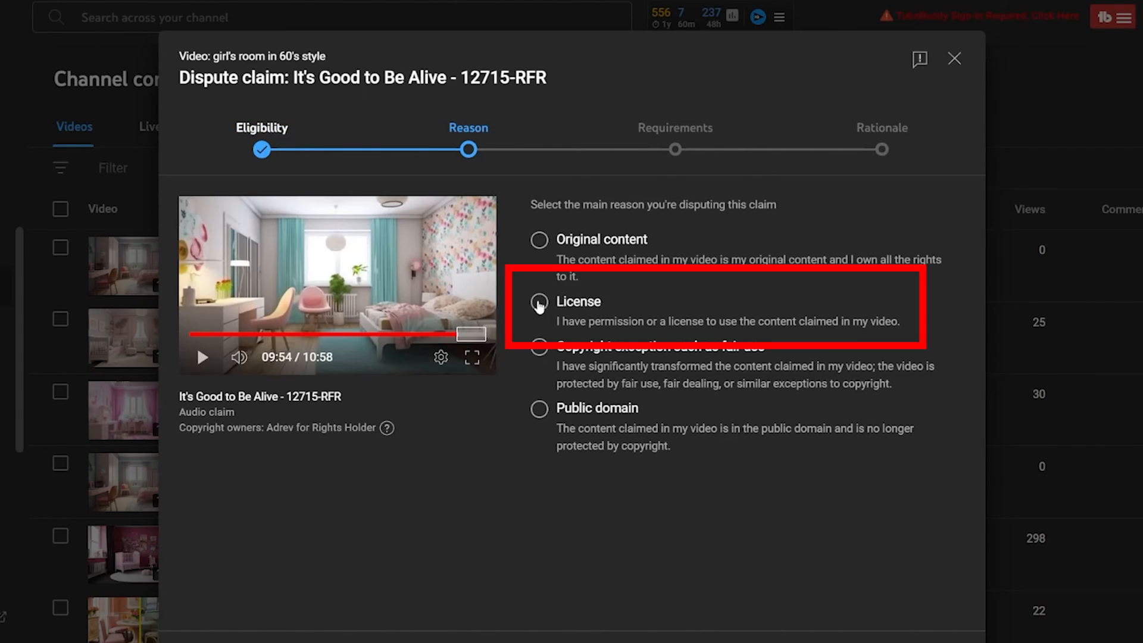
left_click(539, 302)
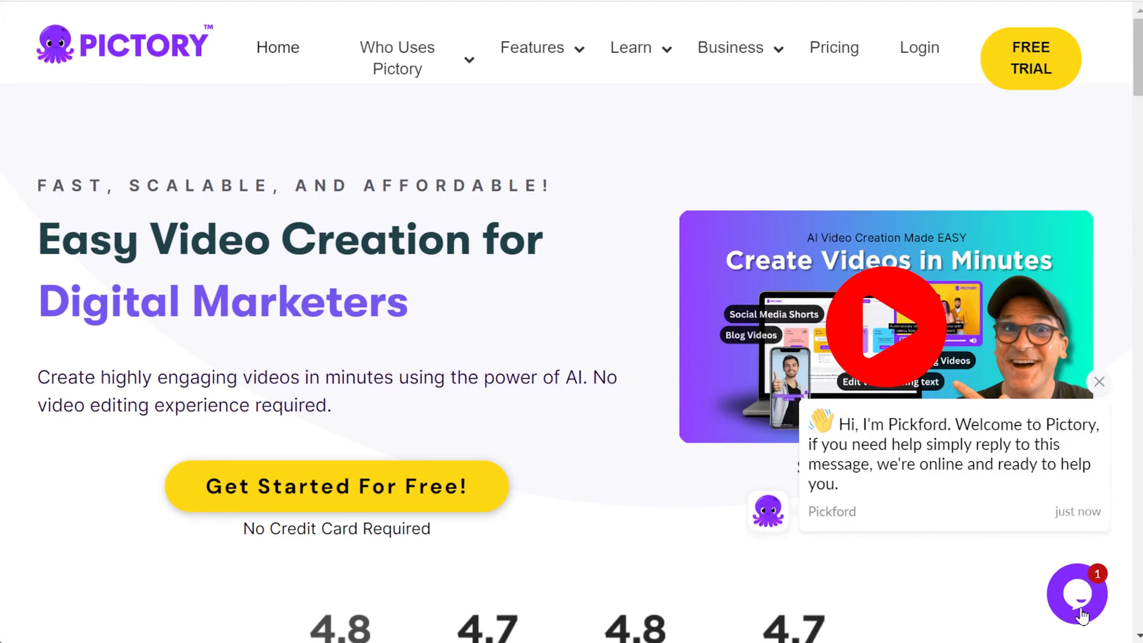
Step: Open the Pickford support chat from the bottom-right chat bubble
left_click(1077, 593)
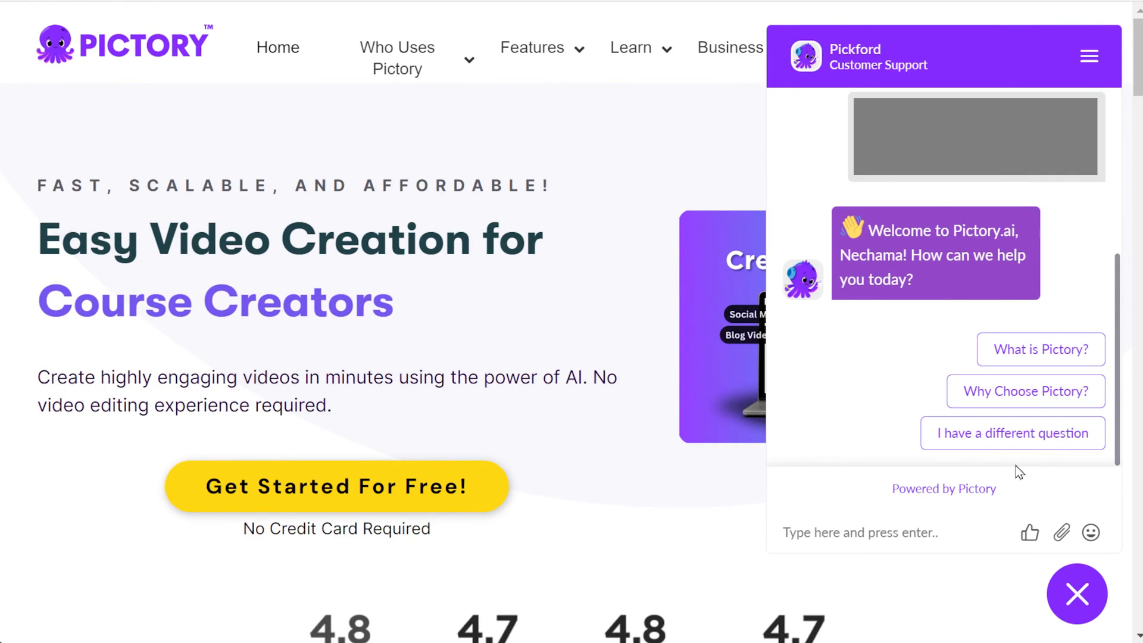
left_click(1012, 433)
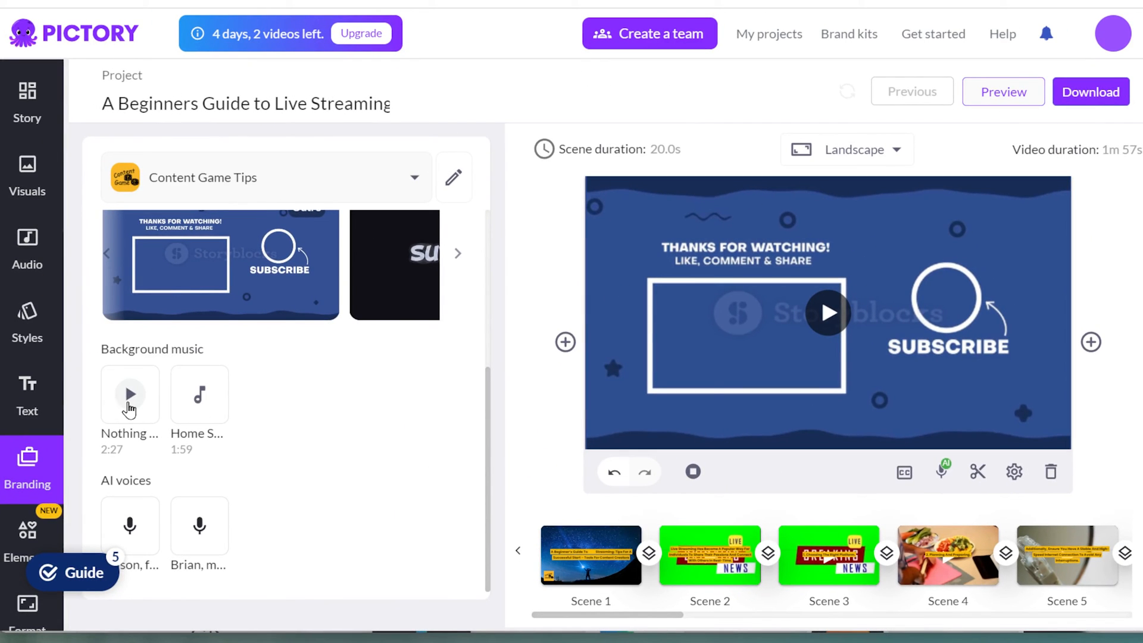
left_click(130, 394)
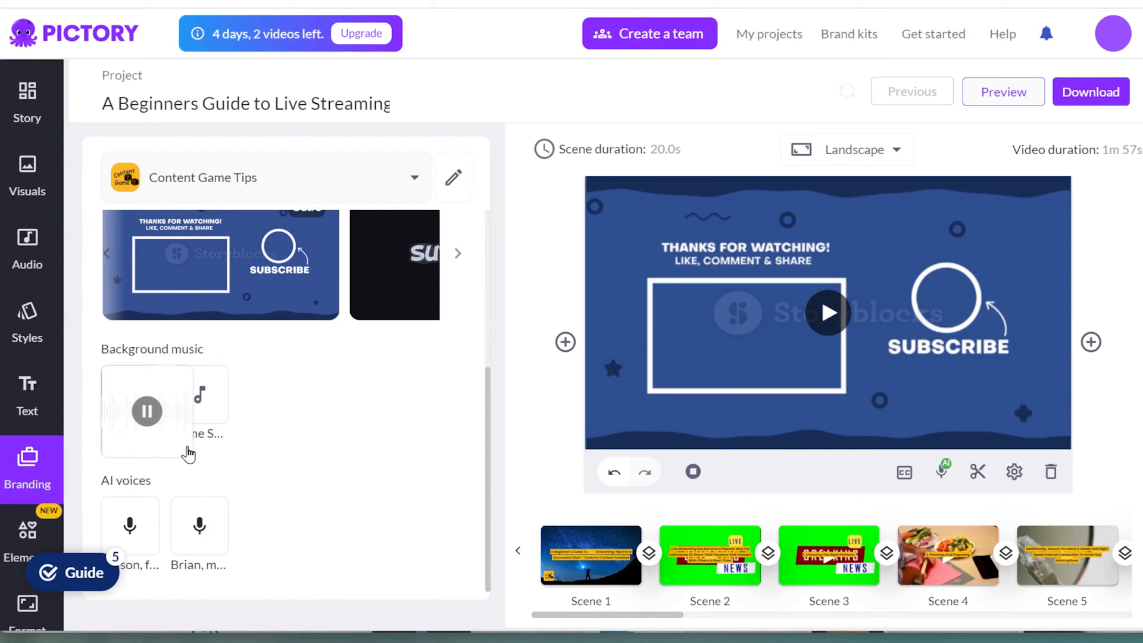
left_click(147, 412)
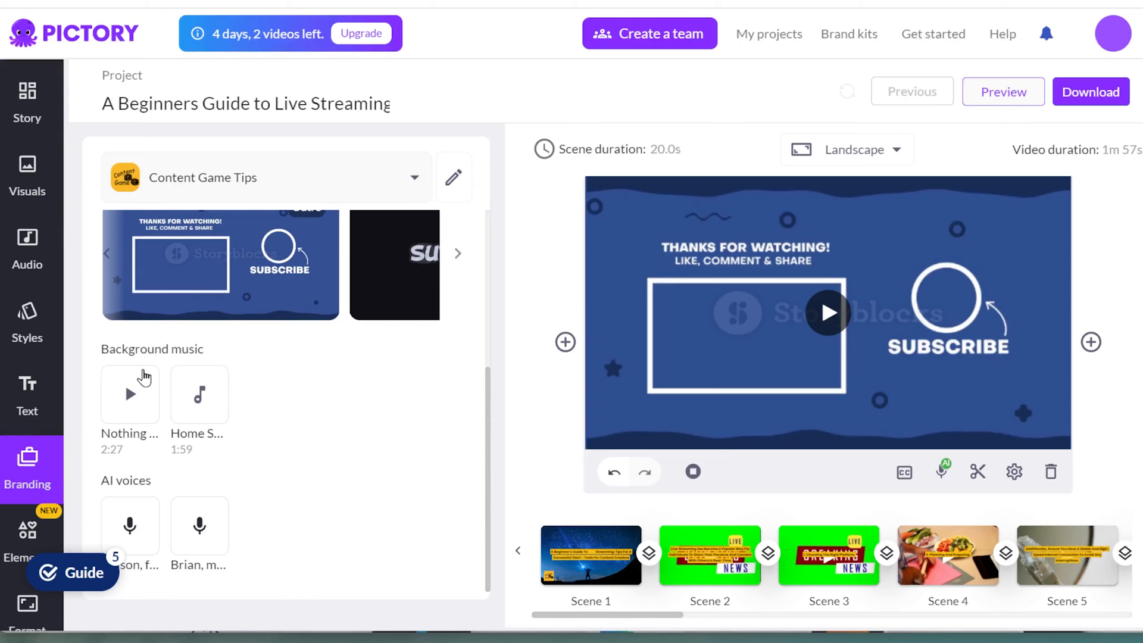
left_click(129, 394)
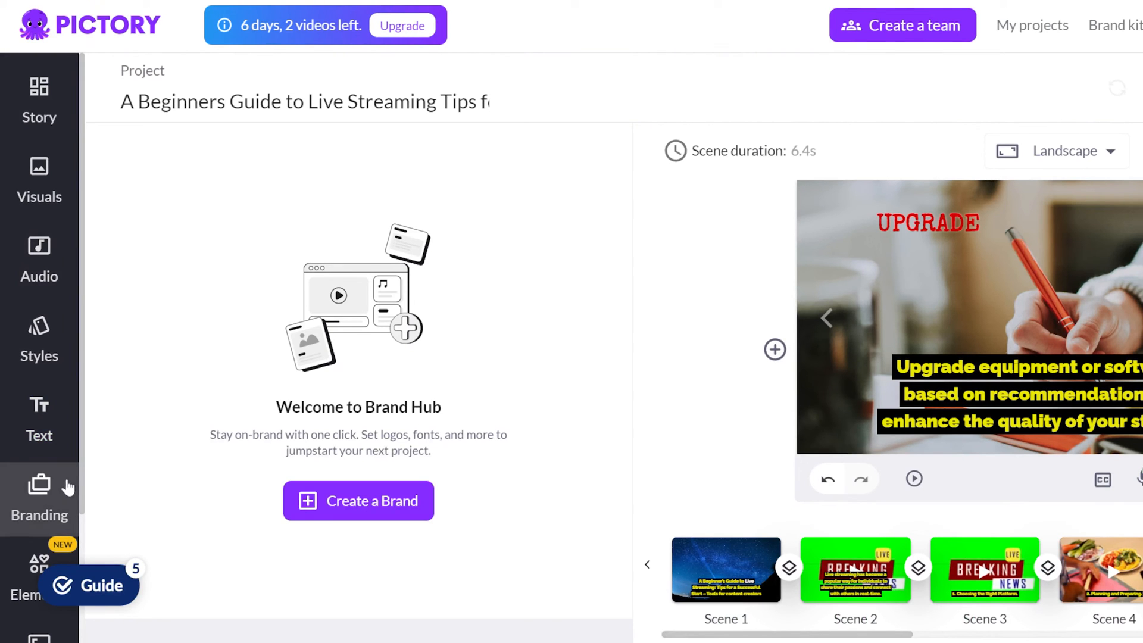
Step: Create a new brand under Branding and add Adison, female as its AI voice
left_click(38, 499)
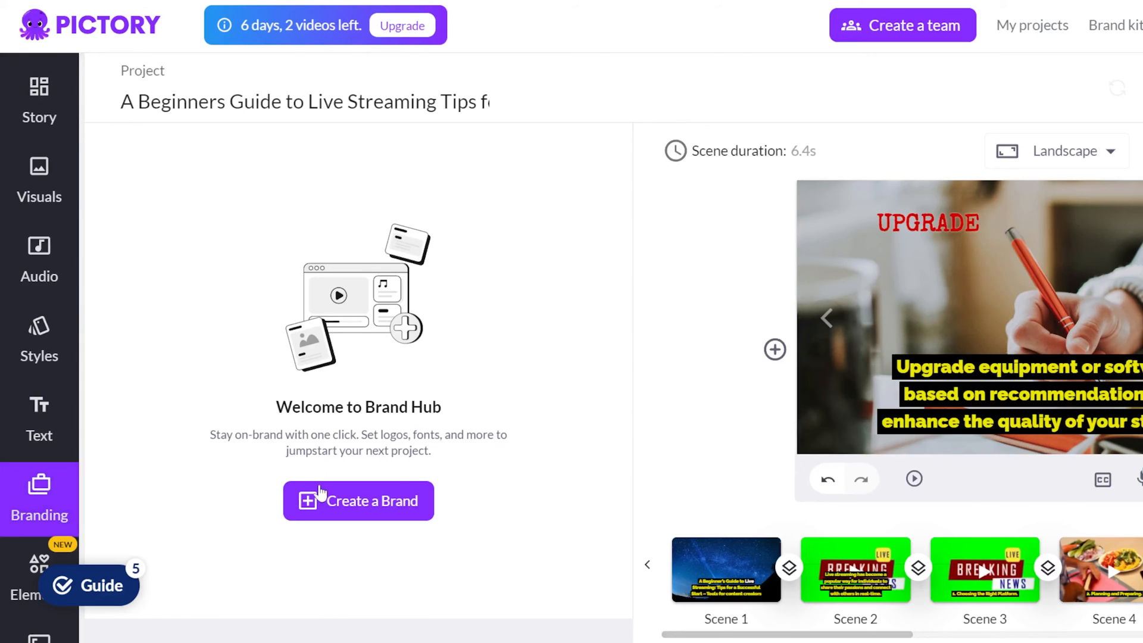
left_click(357, 500)
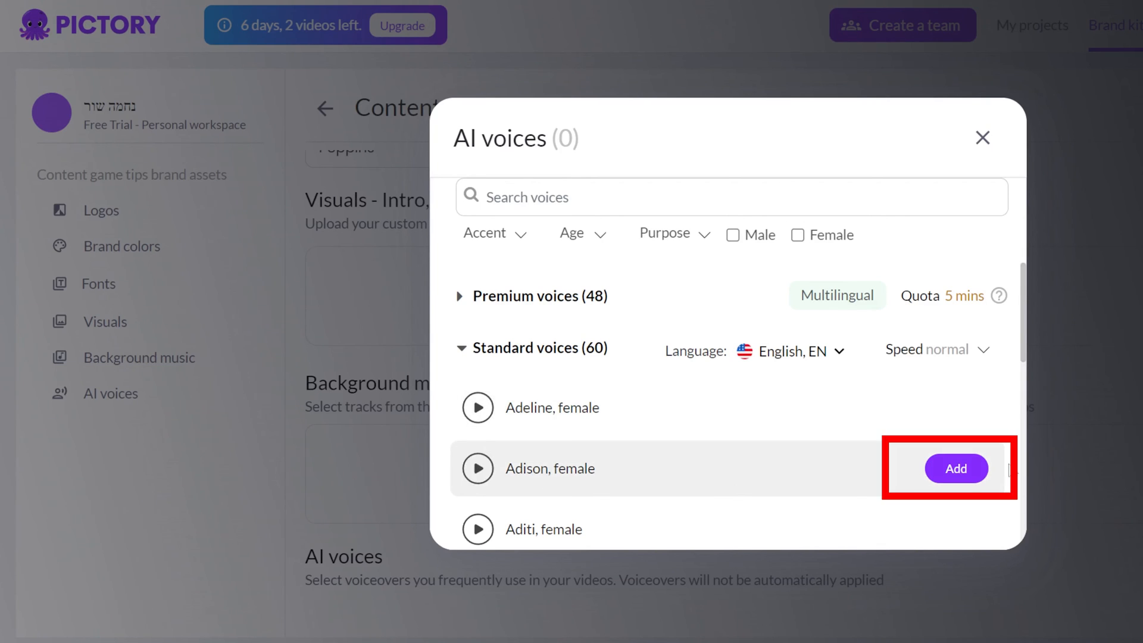
left_click(955, 468)
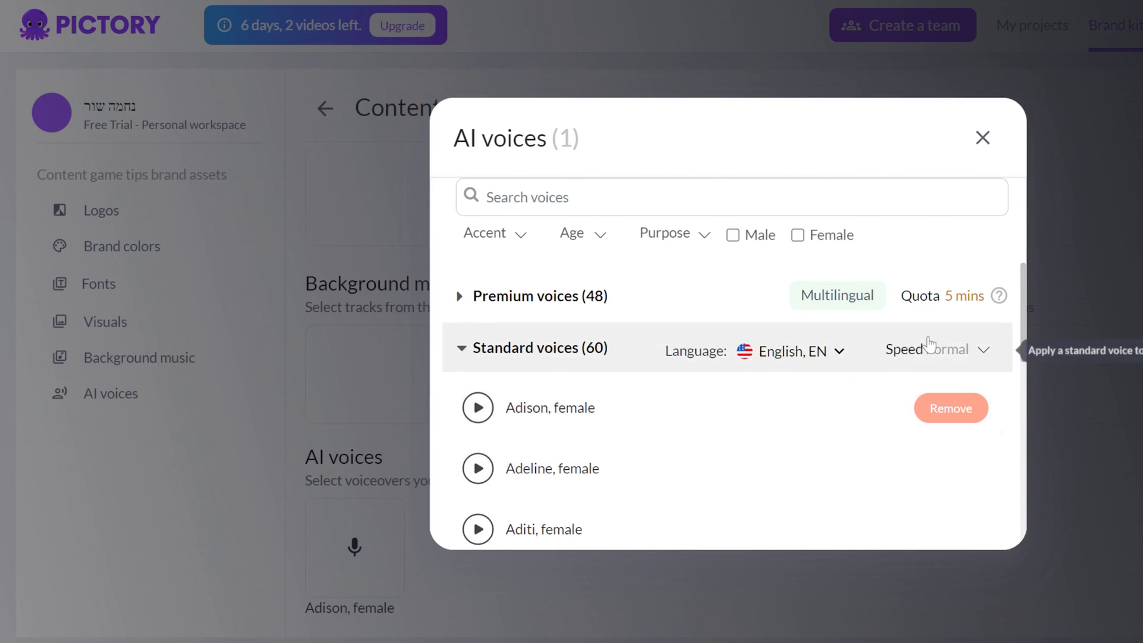
left_click(982, 137)
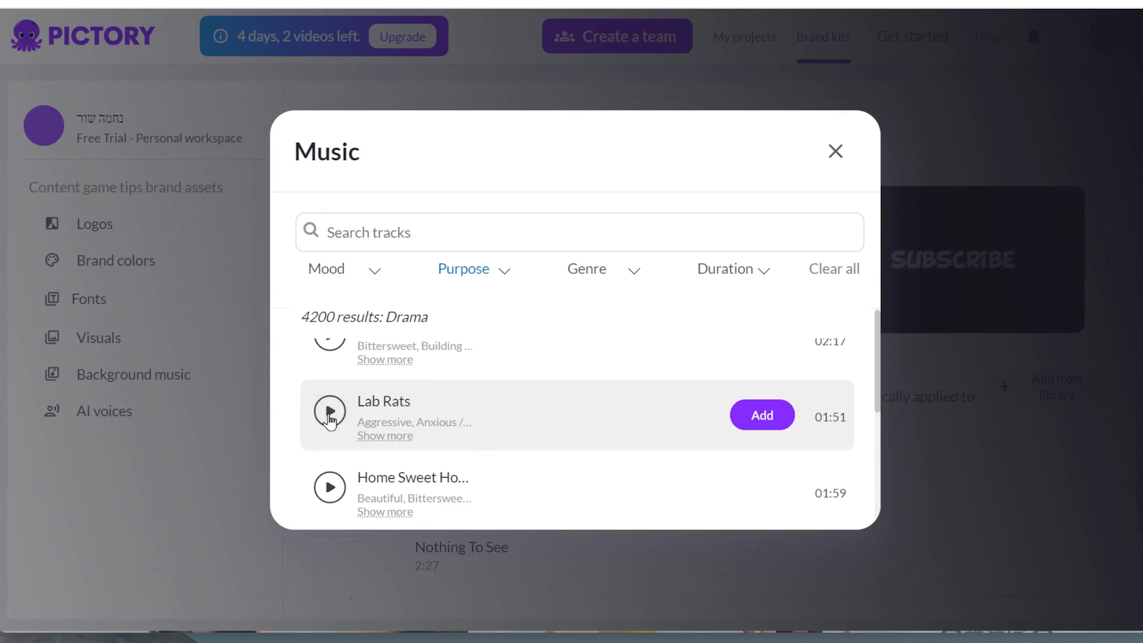
Step: Preview Lab Rats, the track below it, and the first brand music track
left_click(329, 491)
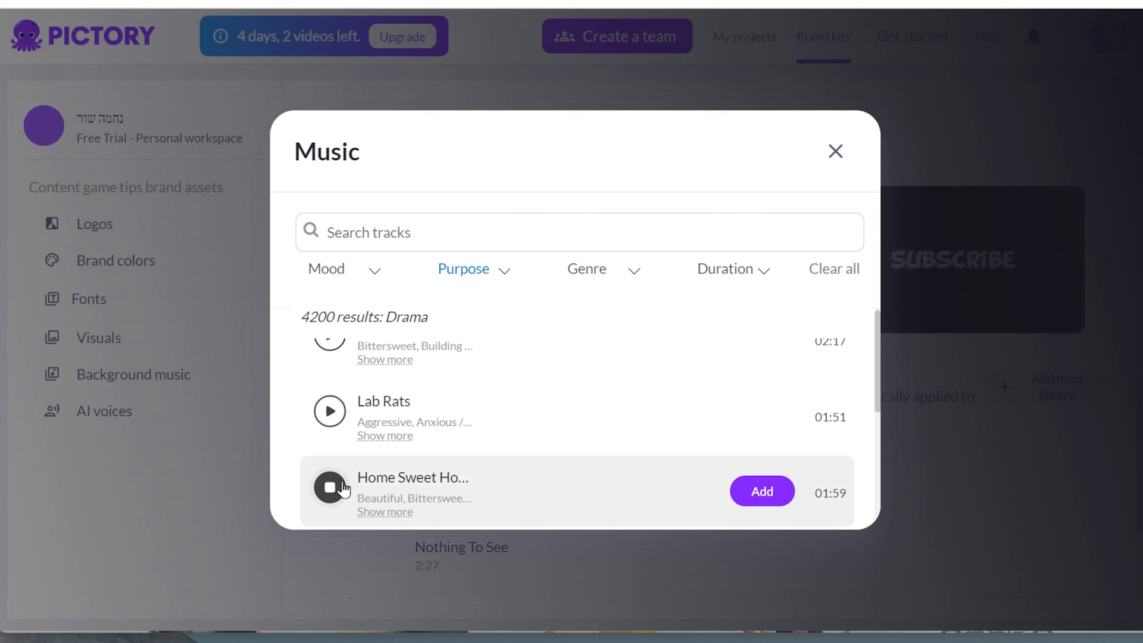
left_click(835, 150)
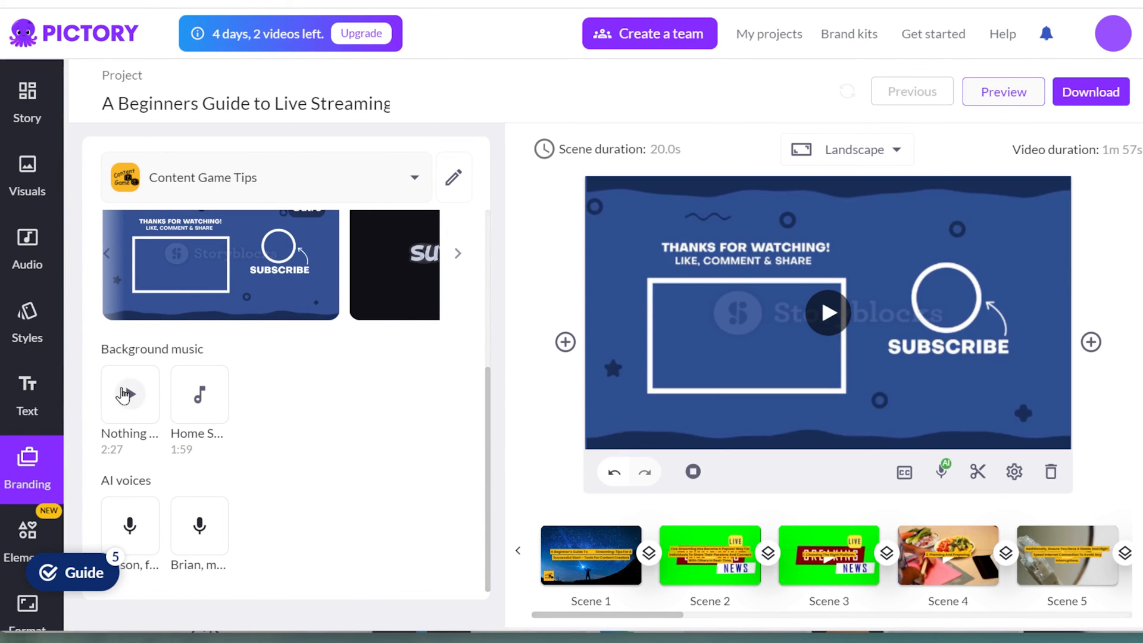
left_click(130, 394)
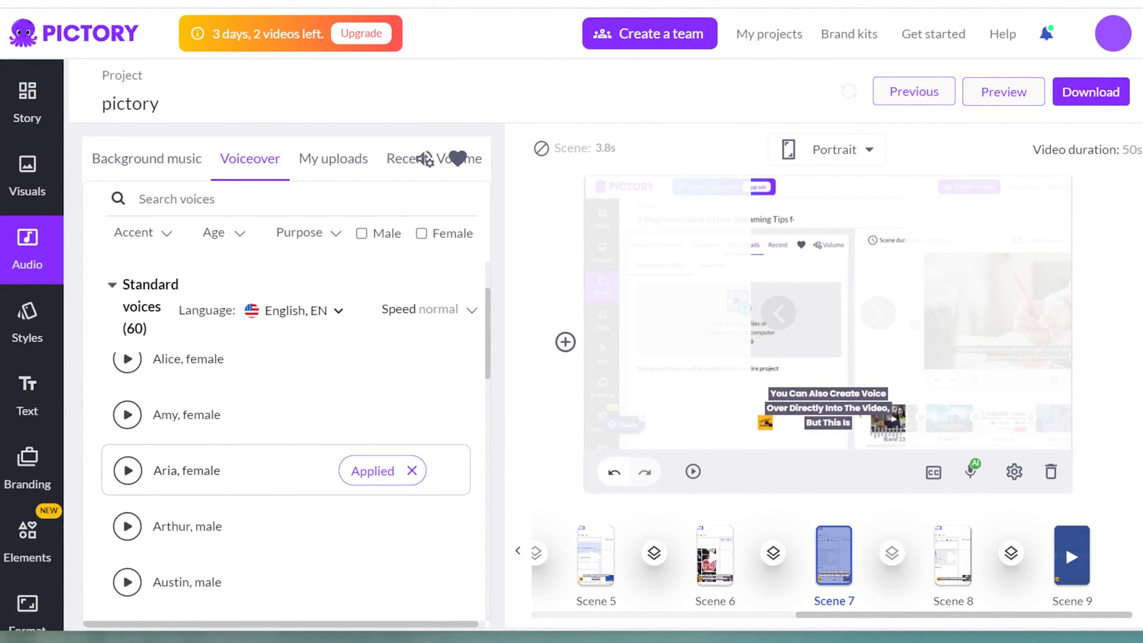
mouse_move(825, 473)
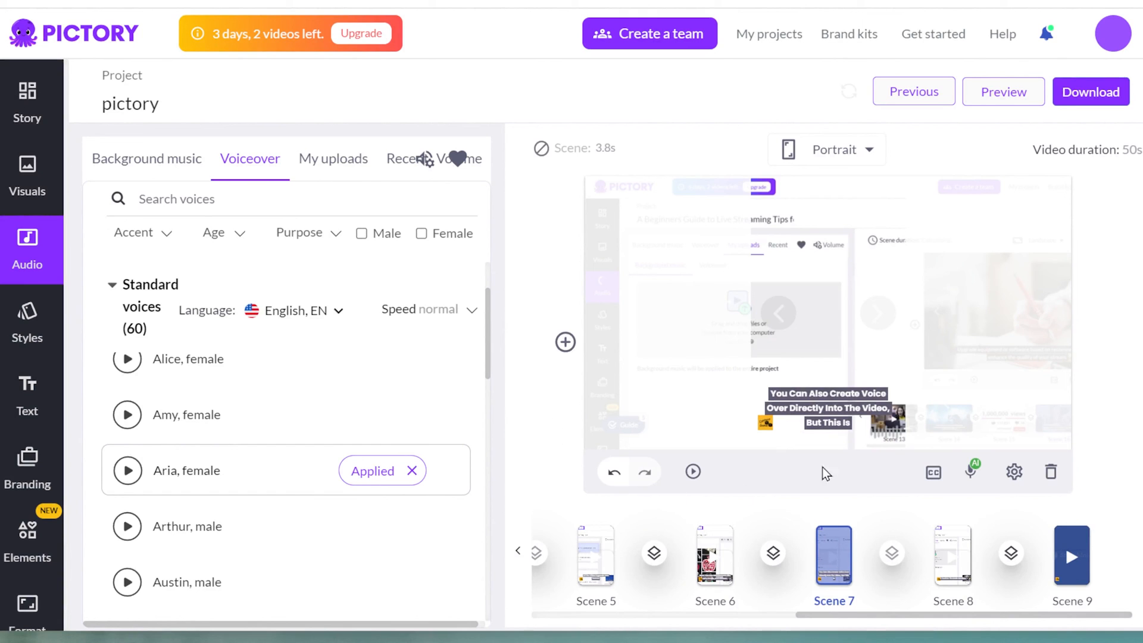
Step: Open the Content Sprint project and scroll through its scene timeline
left_click(974, 471)
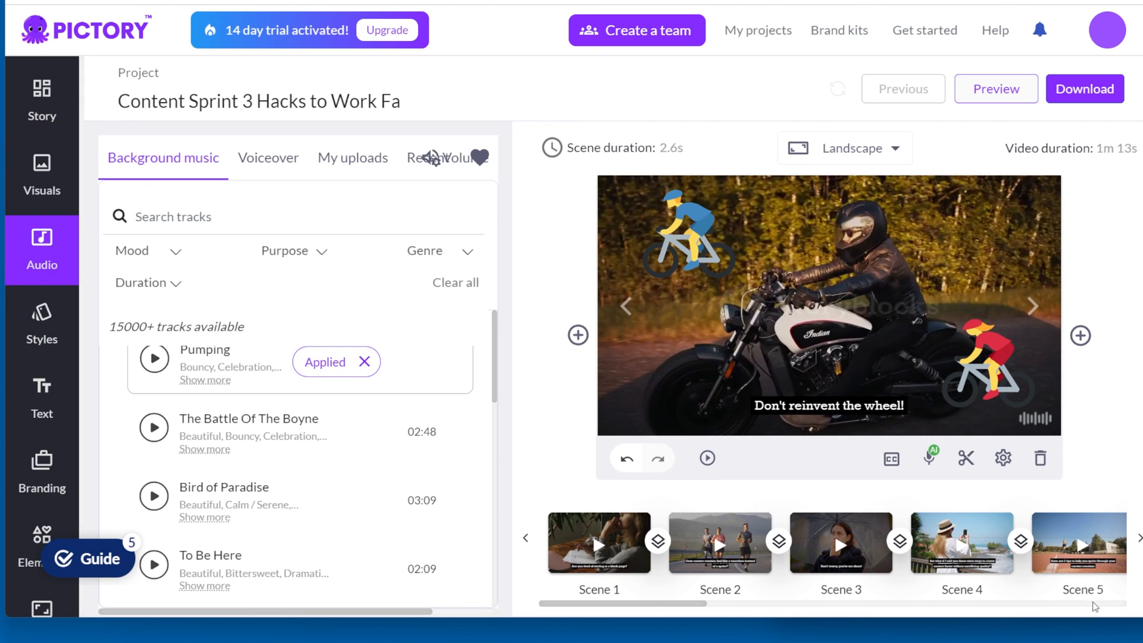
mouse_move(1111, 611)
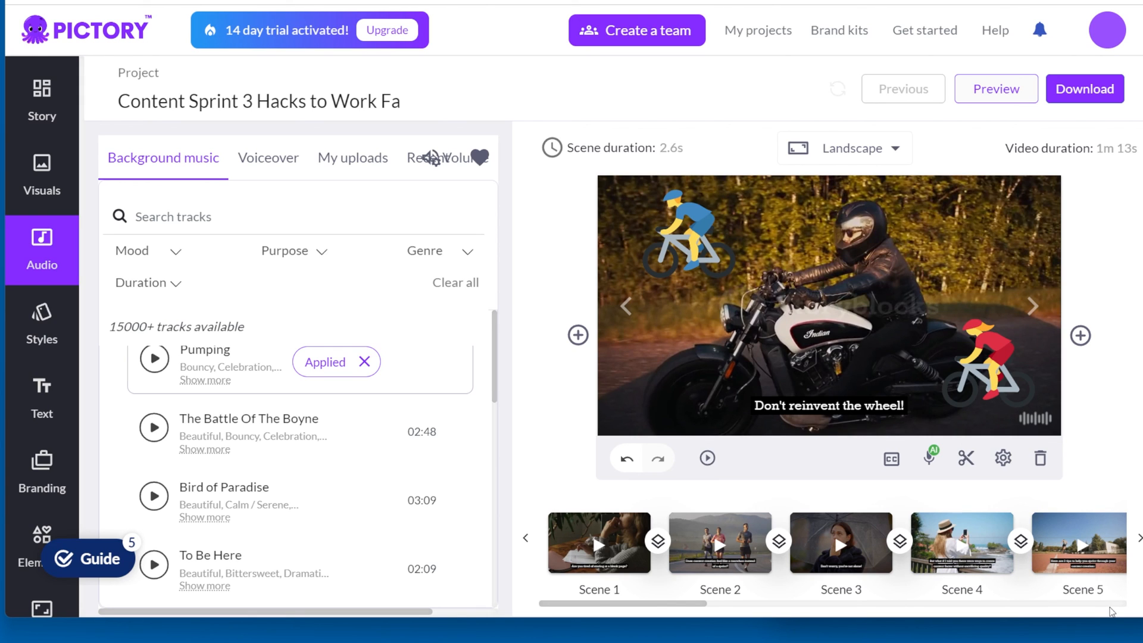
scroll("right", 3)
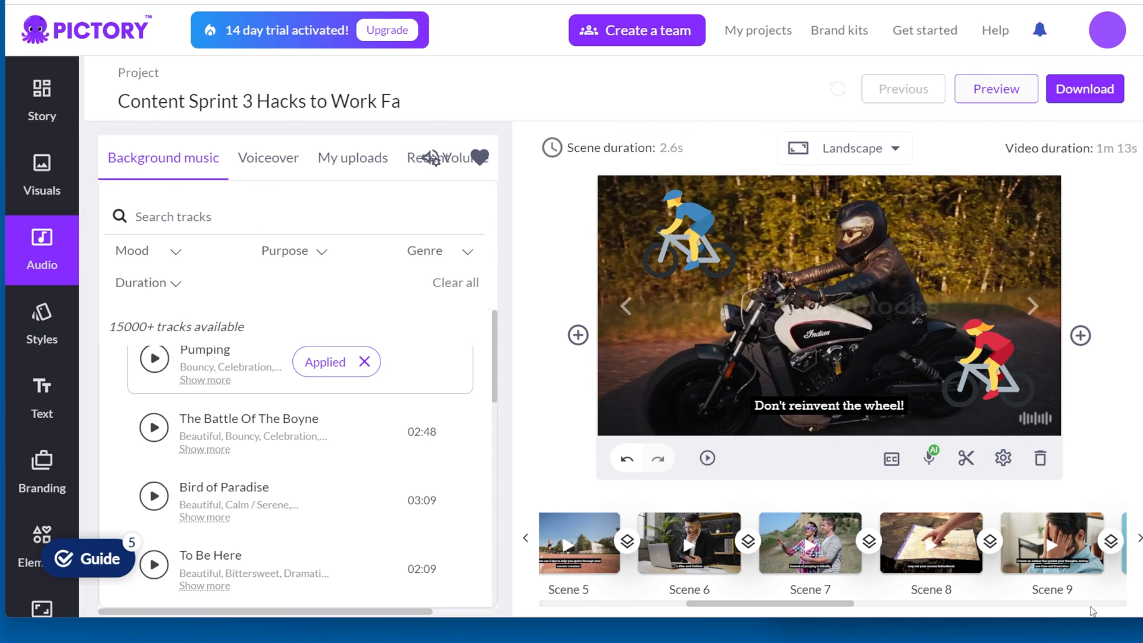